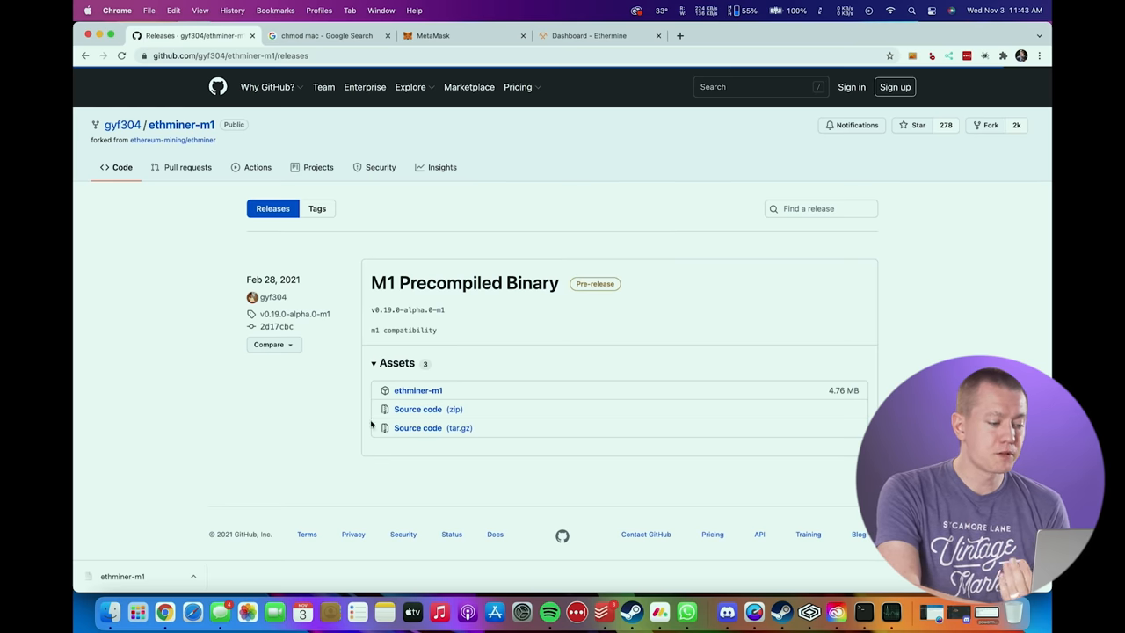
- Try opening ethminer-m1 from Applications and dismiss the unidentified-developer warning
left_click(418, 390)
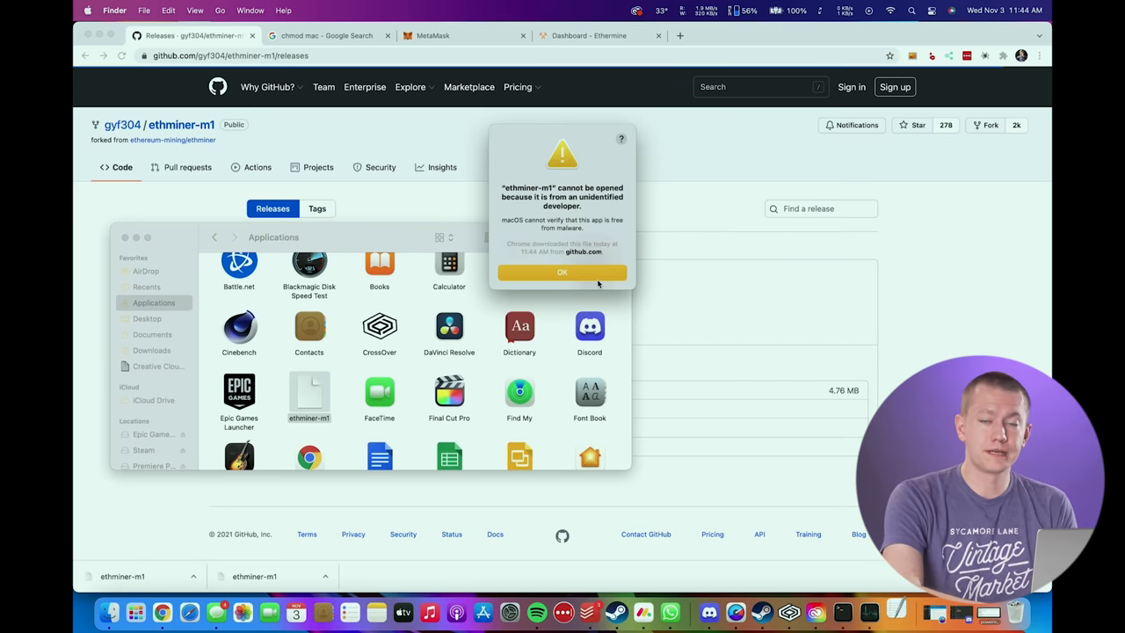
left_click(562, 272)
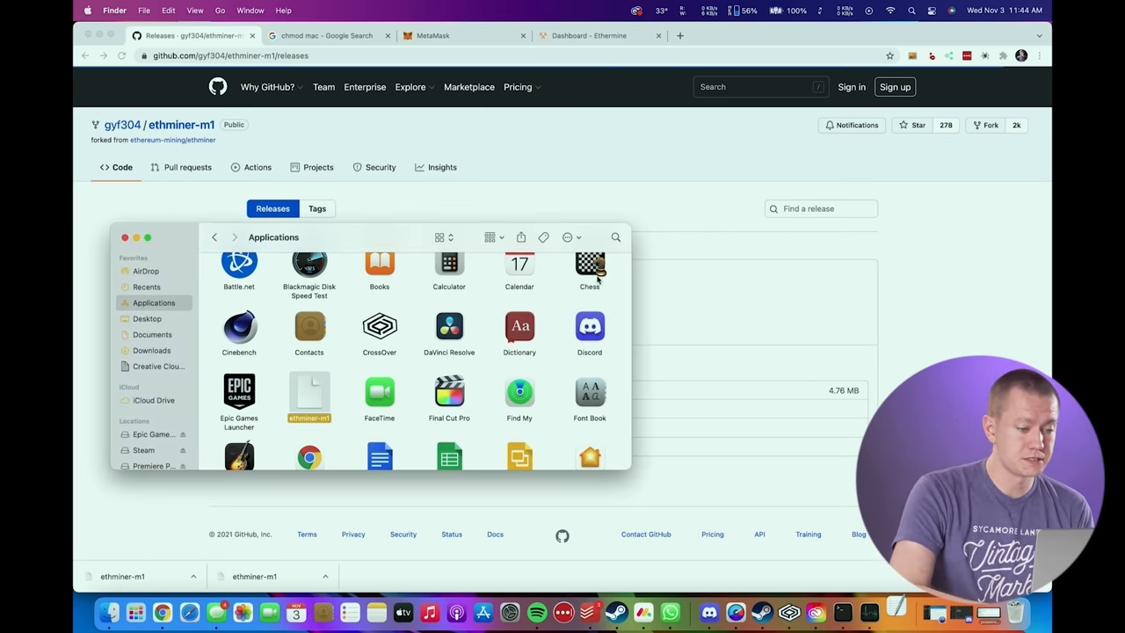
left_click(87, 9)
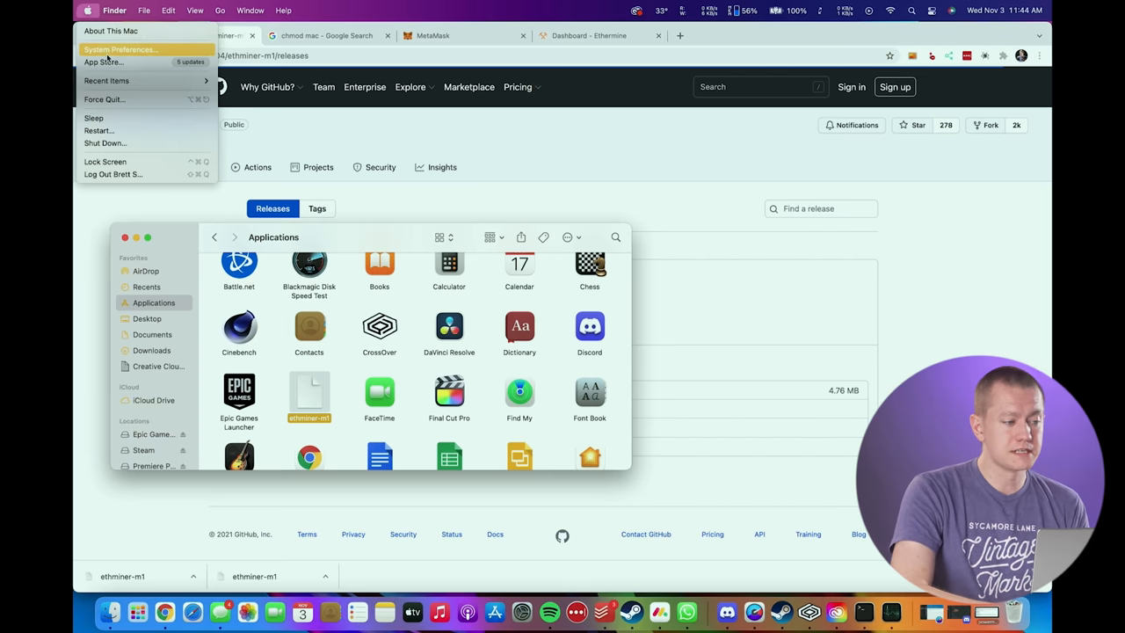
- Allow ethminer-m1 with Open Anyway in Security & Privacy, then close the garbled text window
left_click(121, 49)
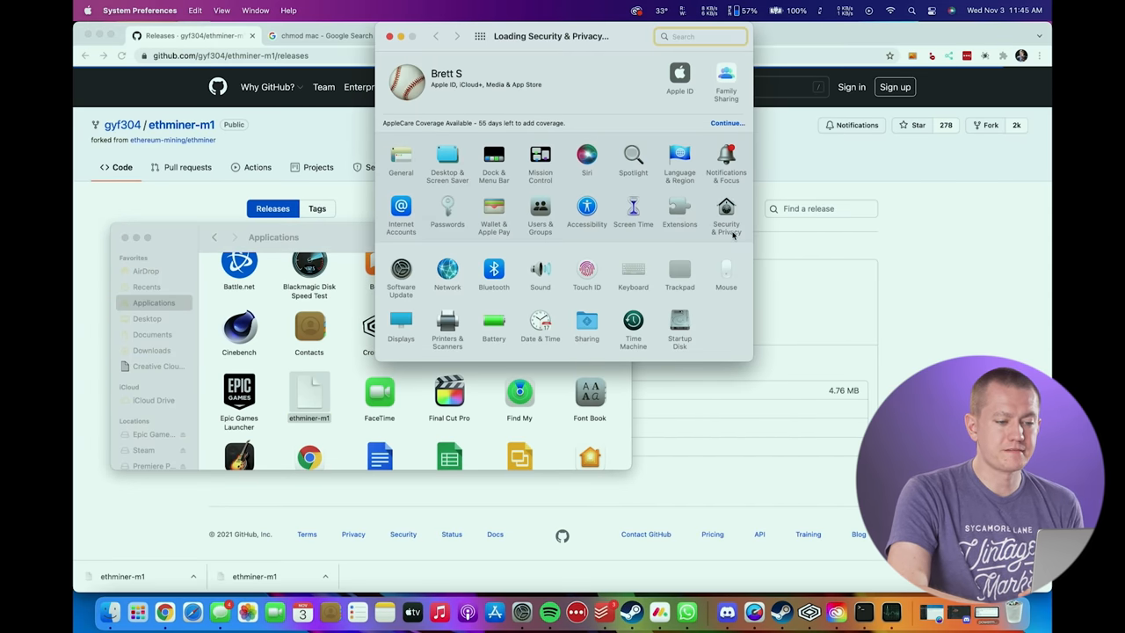
left_click(726, 215)
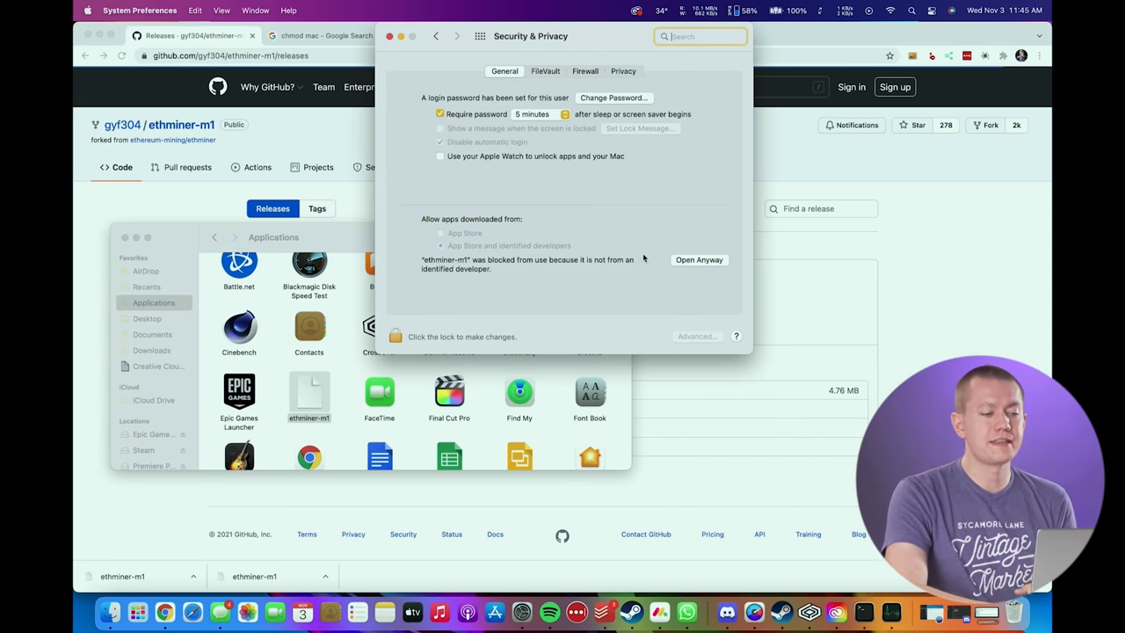
left_click(699, 260)
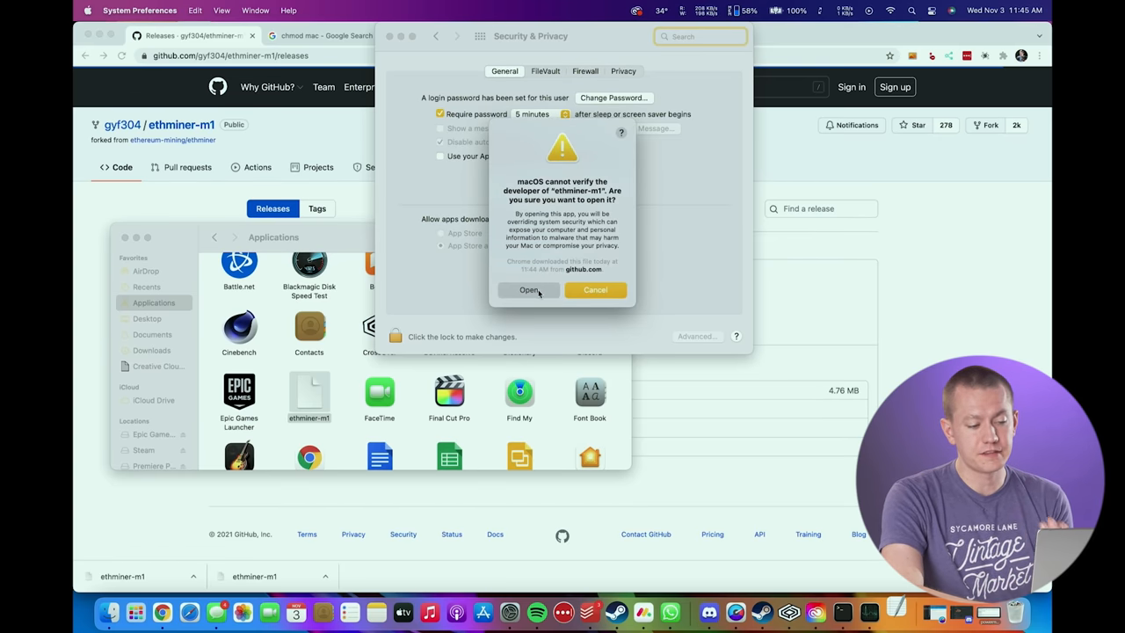
left_click(529, 290)
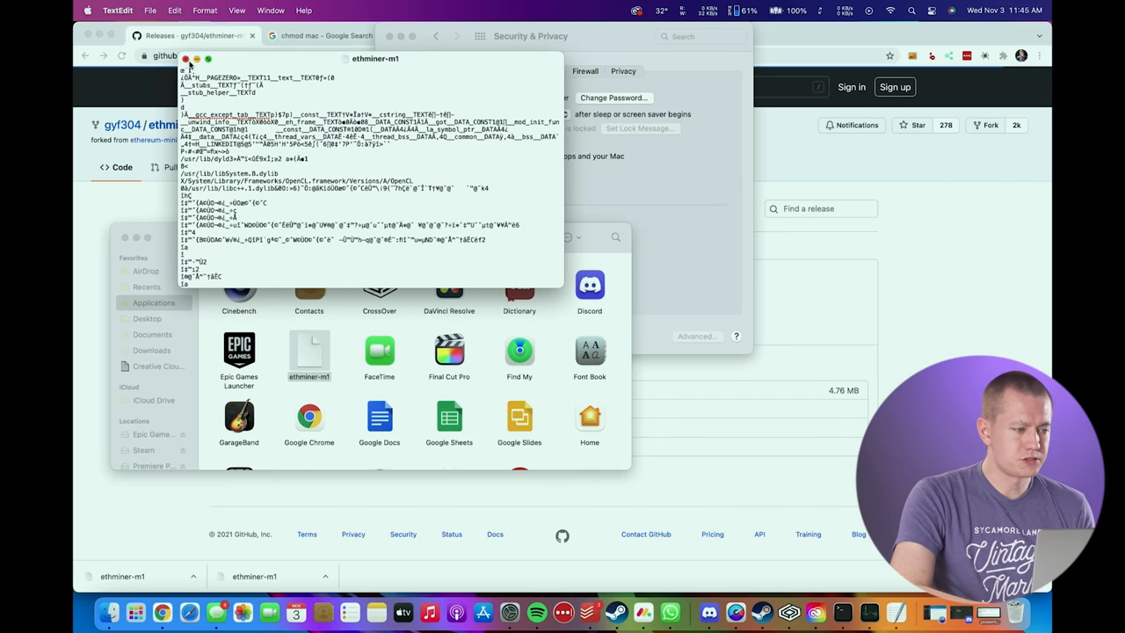
right_click(308, 351)
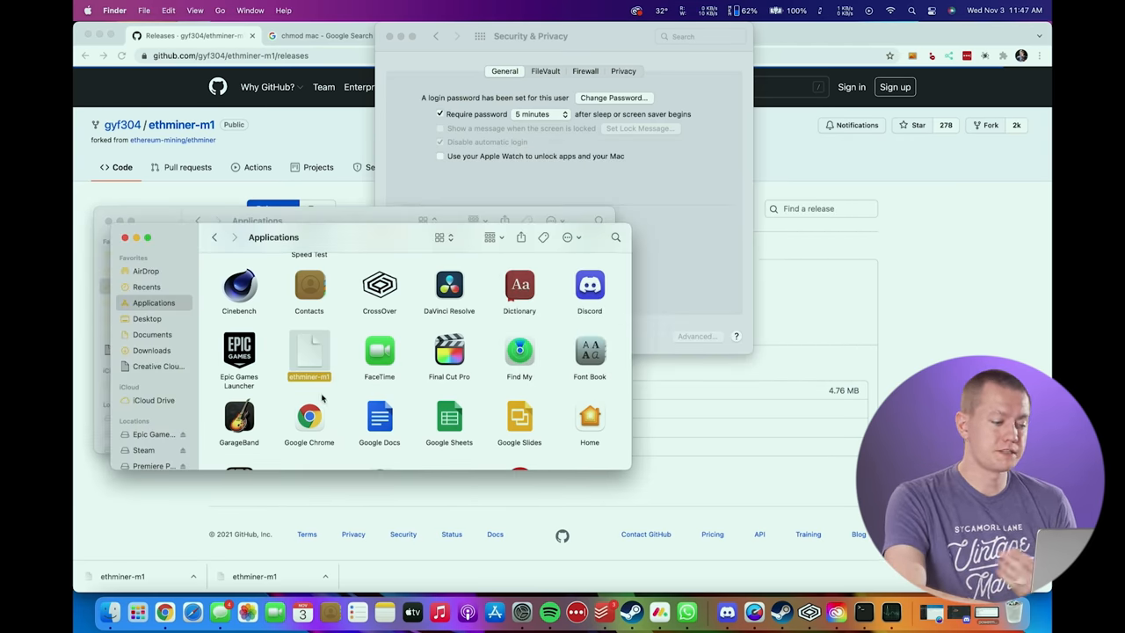
- Launch Terminal from Utilities, cd into /applications and run chmod +x ethminer-m1
scroll("down", 3)
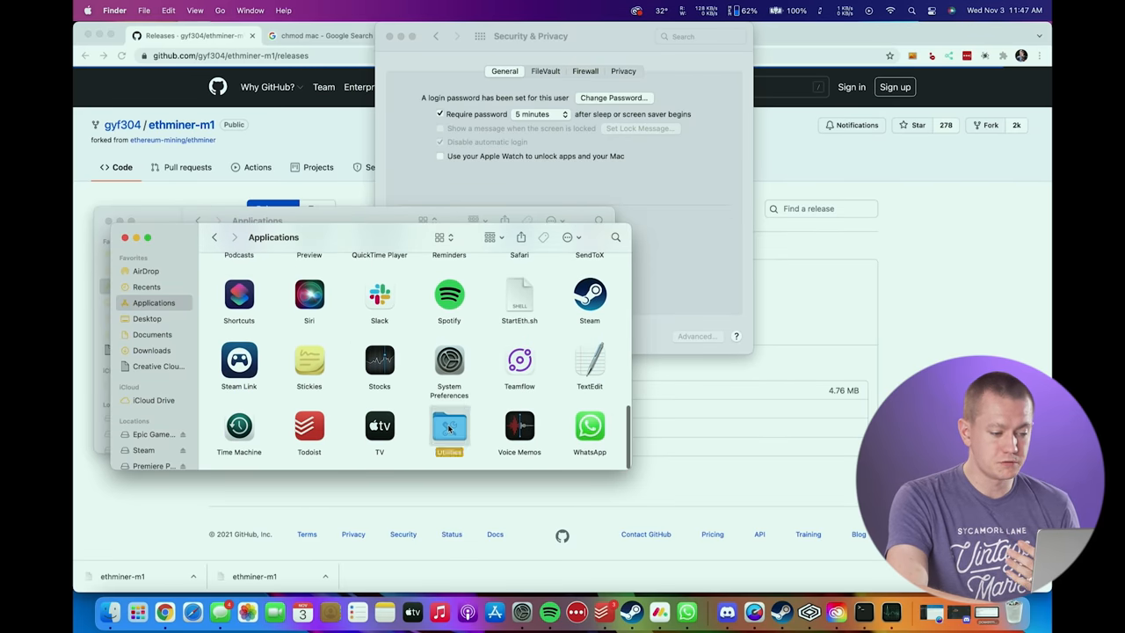
double_click(449, 428)
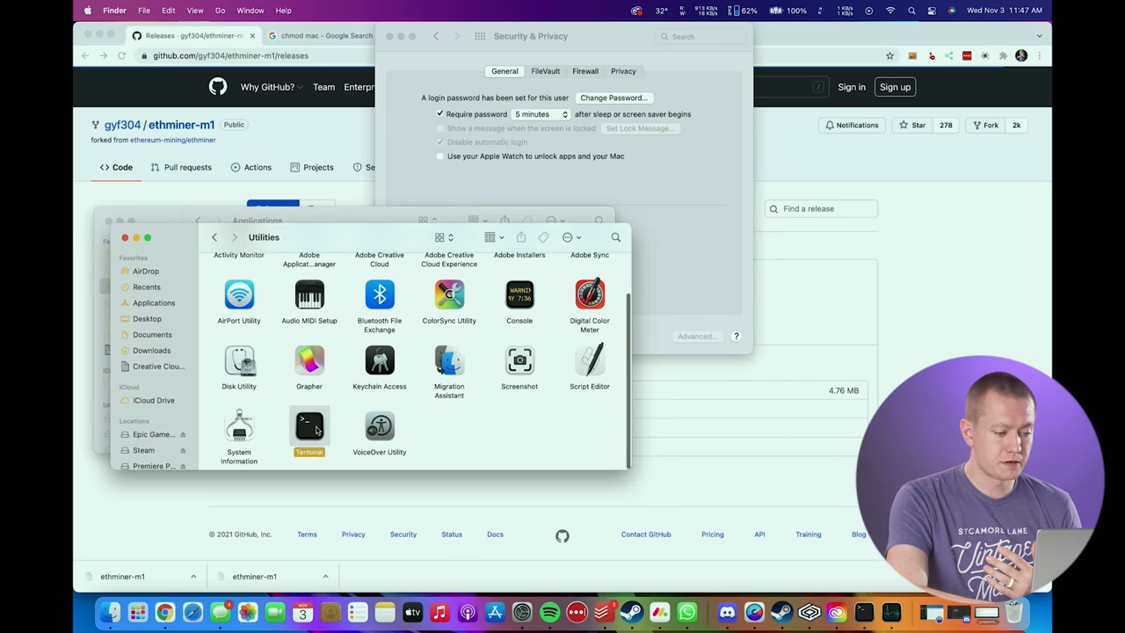
double_click(309, 426)
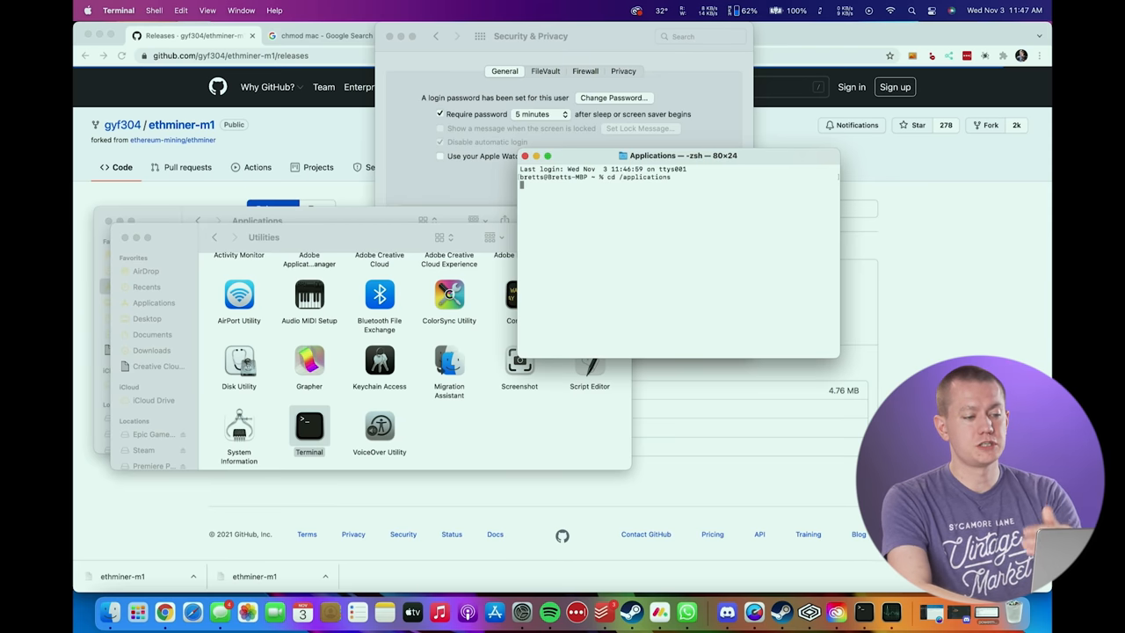
key("Return")
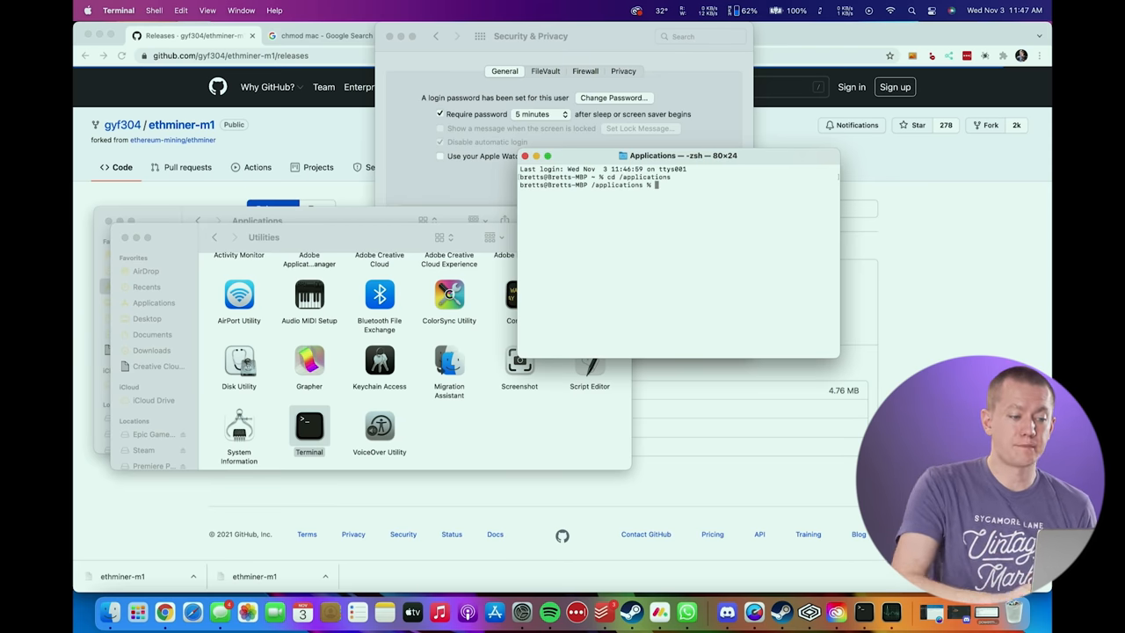
left_click(198, 220)
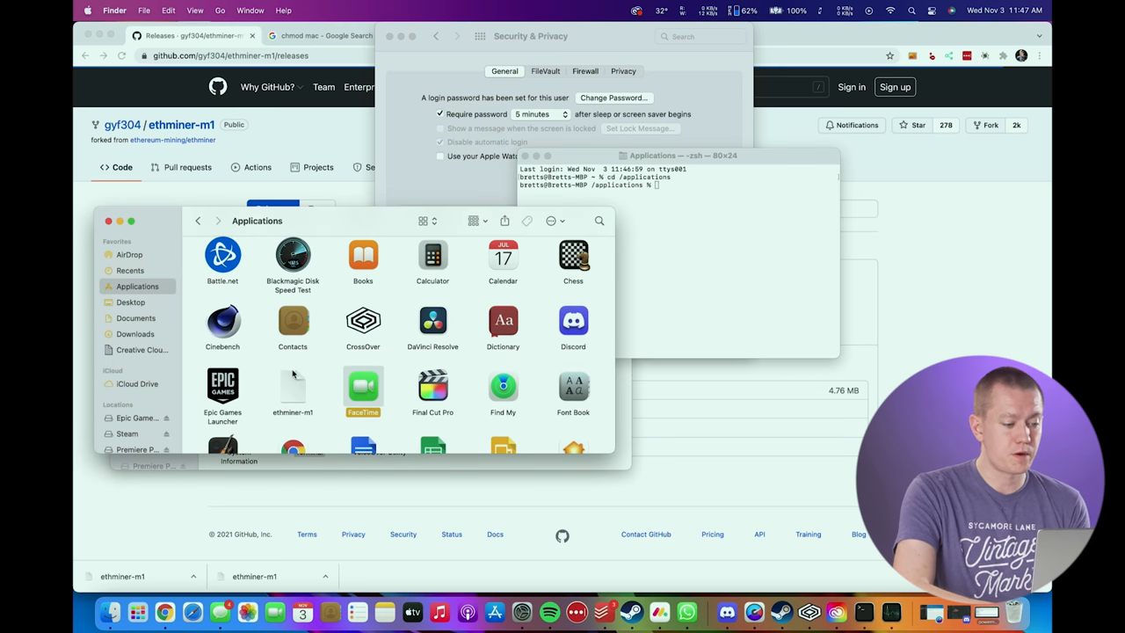
left_click(681, 244)
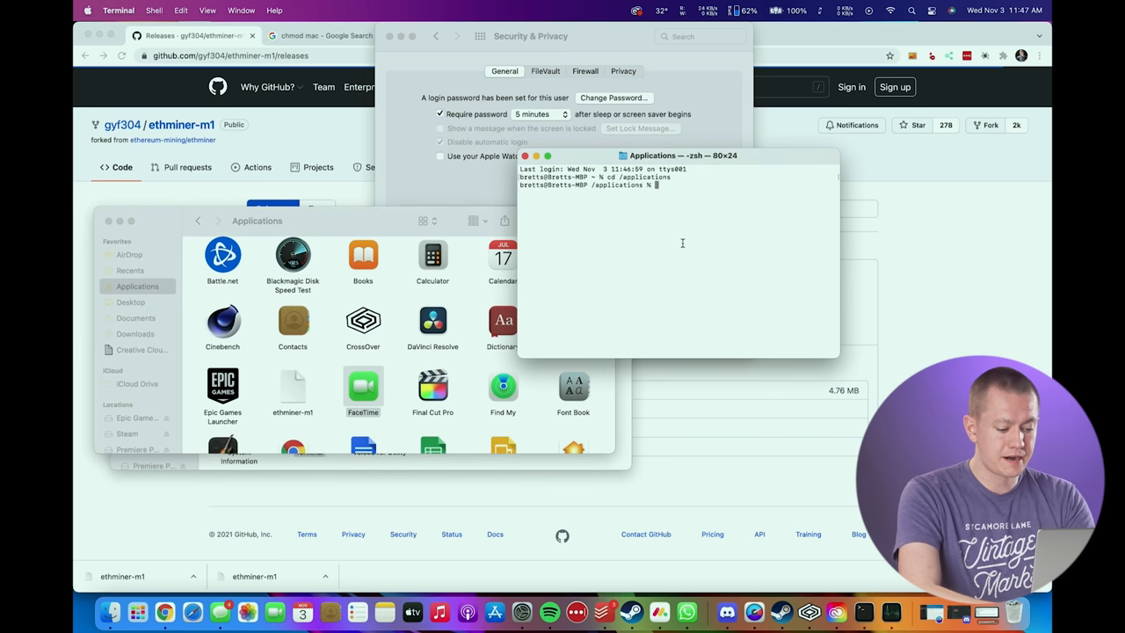
type("chmod +x ethminer-m1")
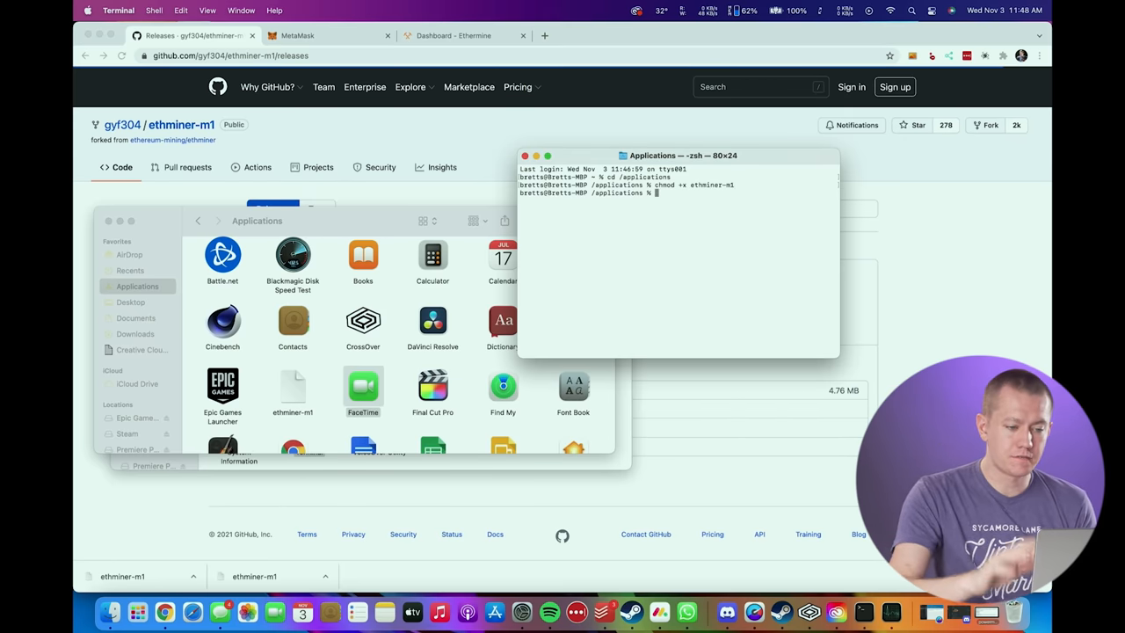
double_click(292, 386)
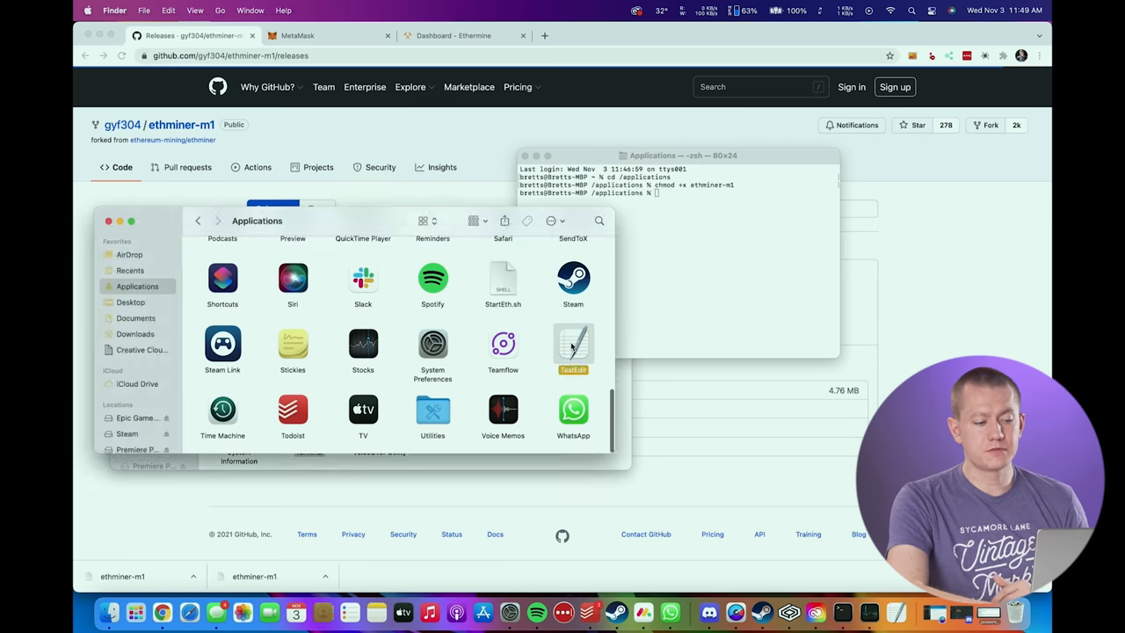
- Start a new TextEdit document with './ethminer-m1 -P stratum://' and show the MetaMask tab
double_click(572, 342)
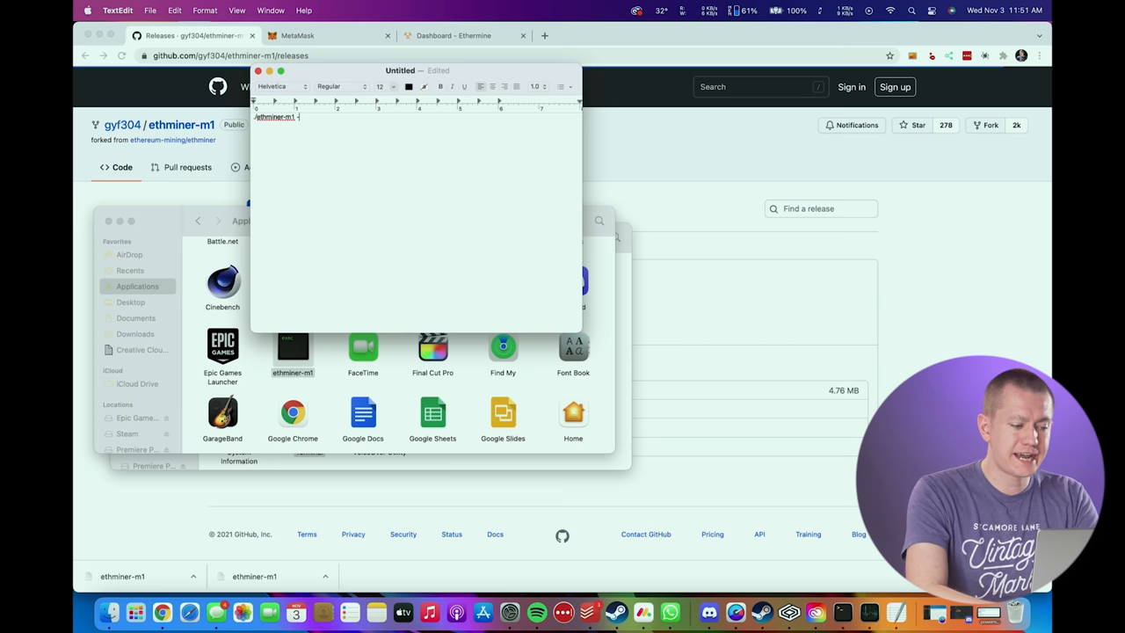
type("-P stf")
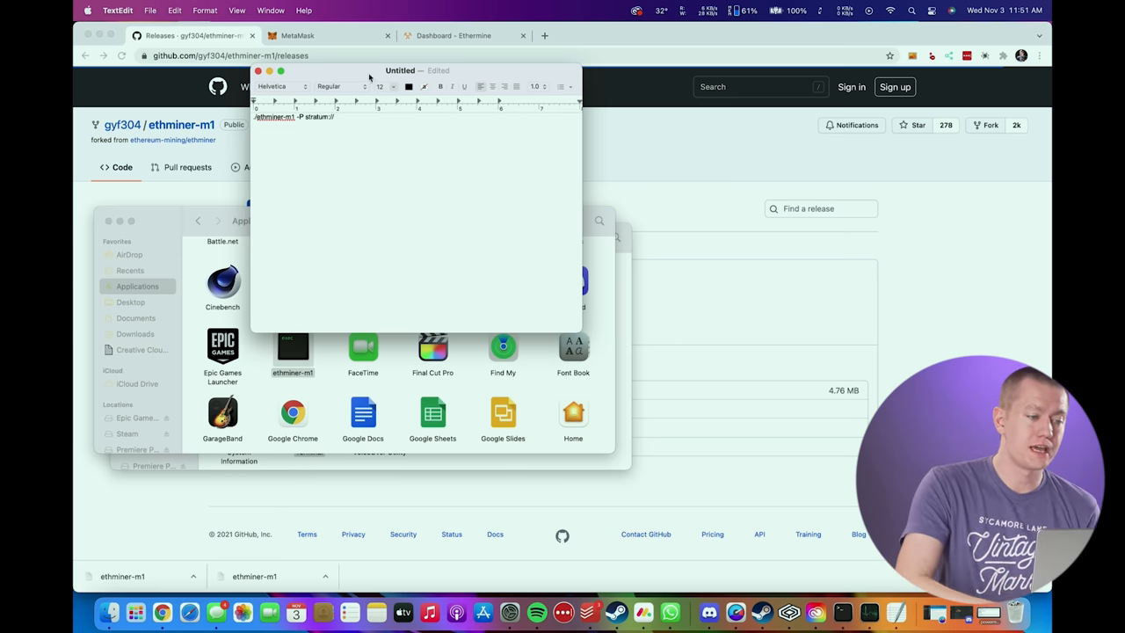
left_click(326, 35)
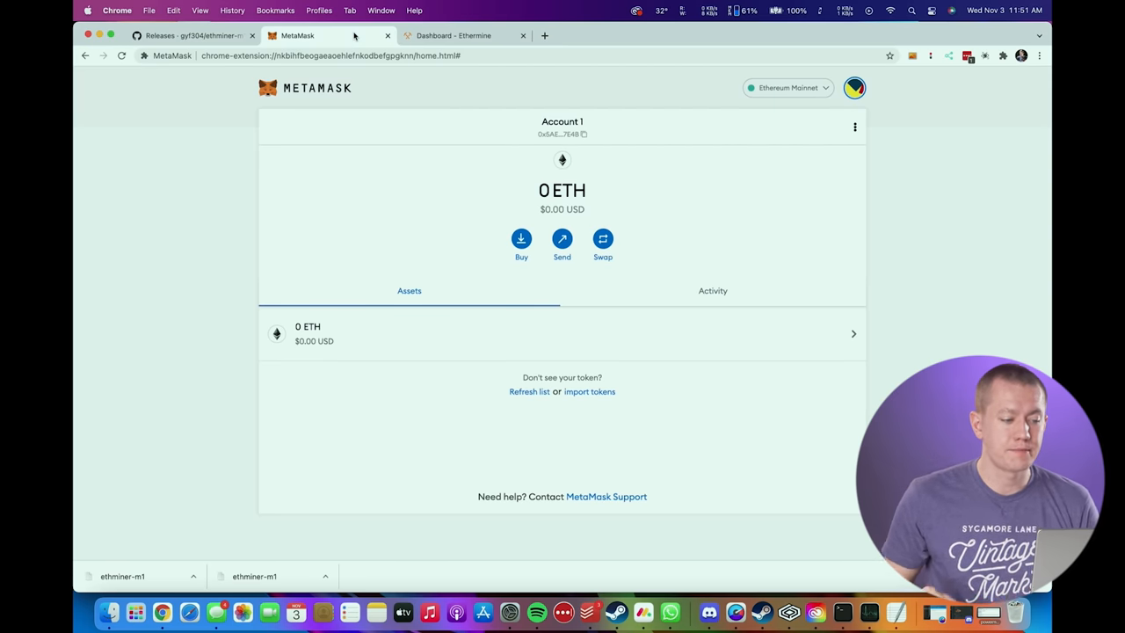
left_click(562, 133)
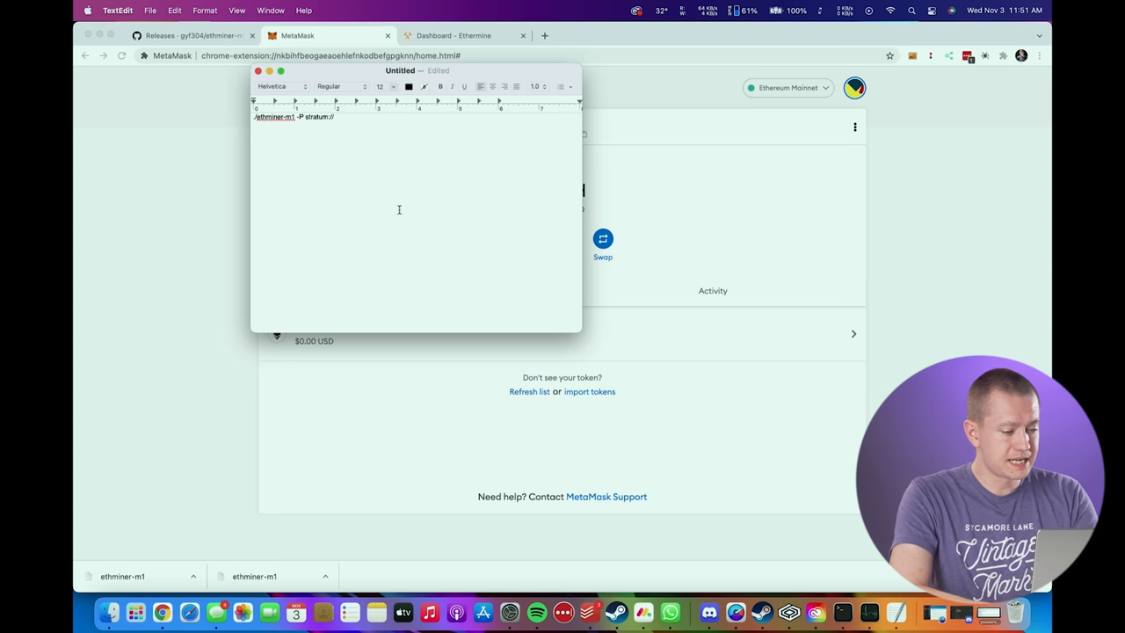
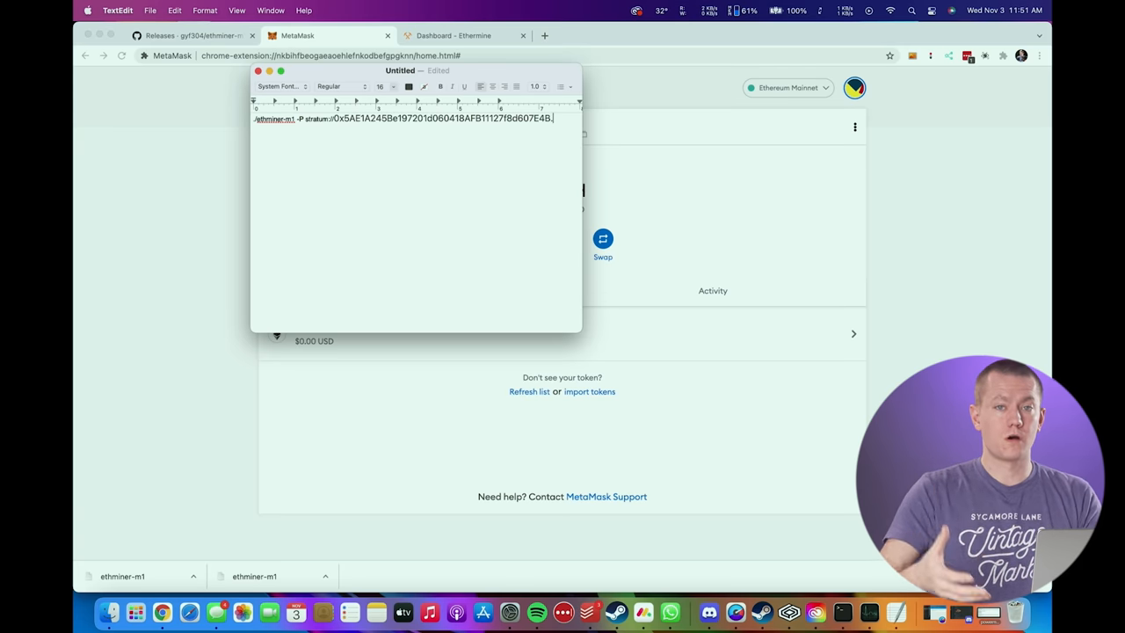
type(".m1pro@u")
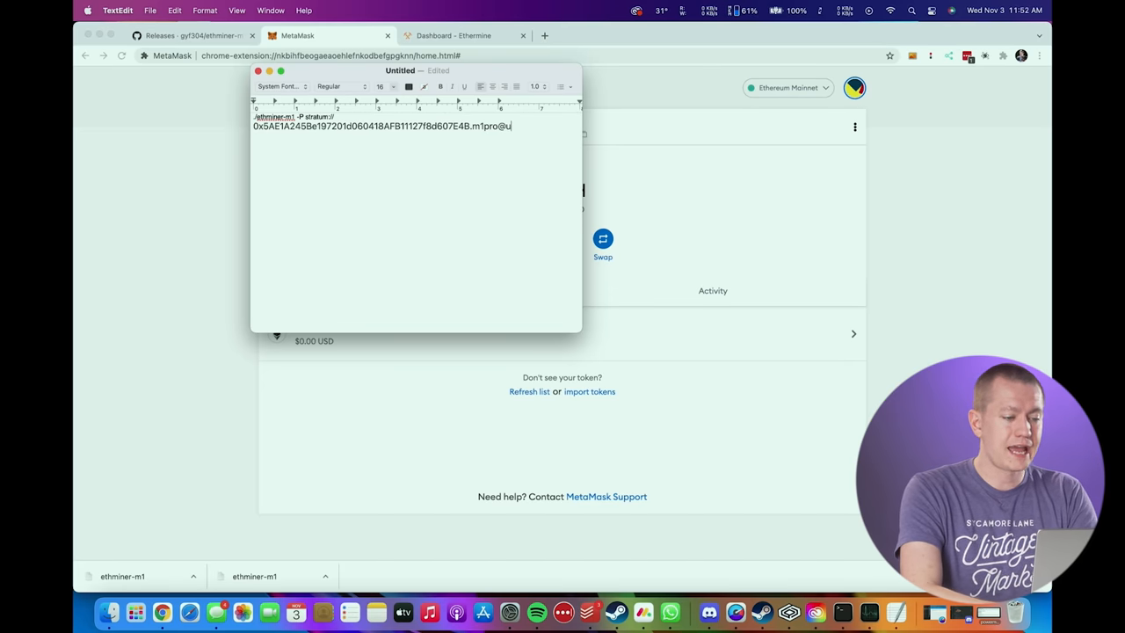
type("s1.")
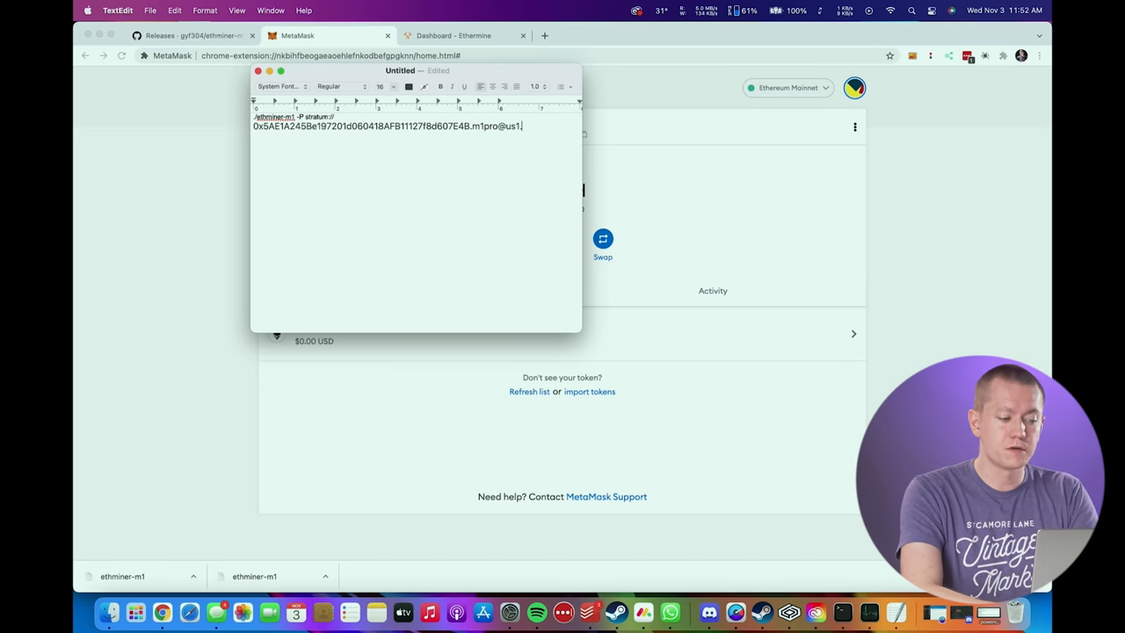
type("ethermine.org")
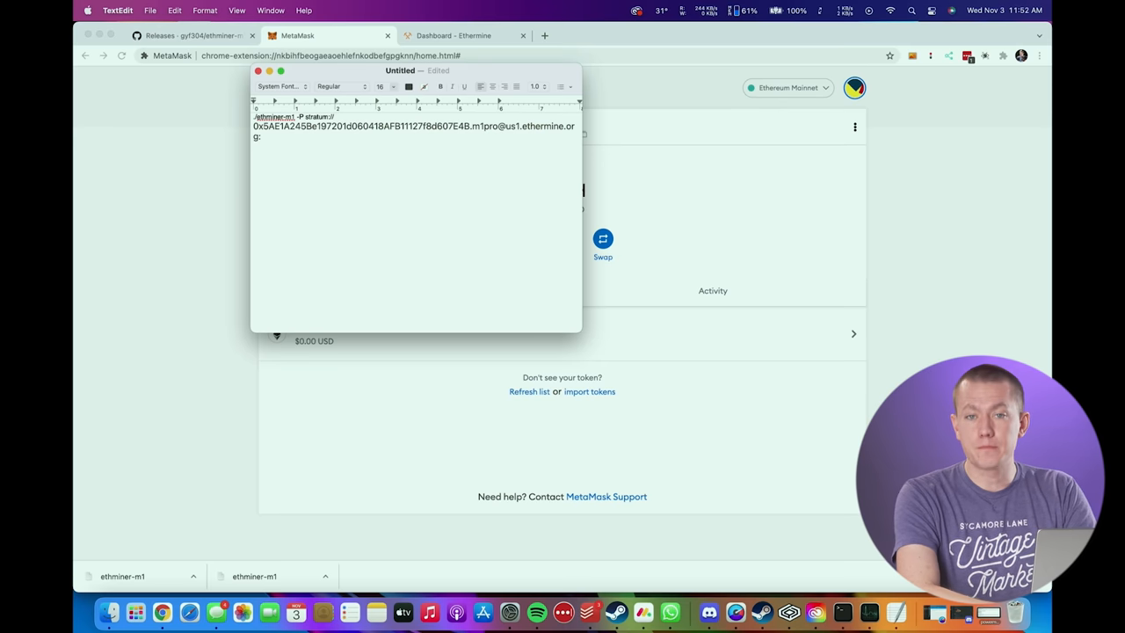
type(":4444")
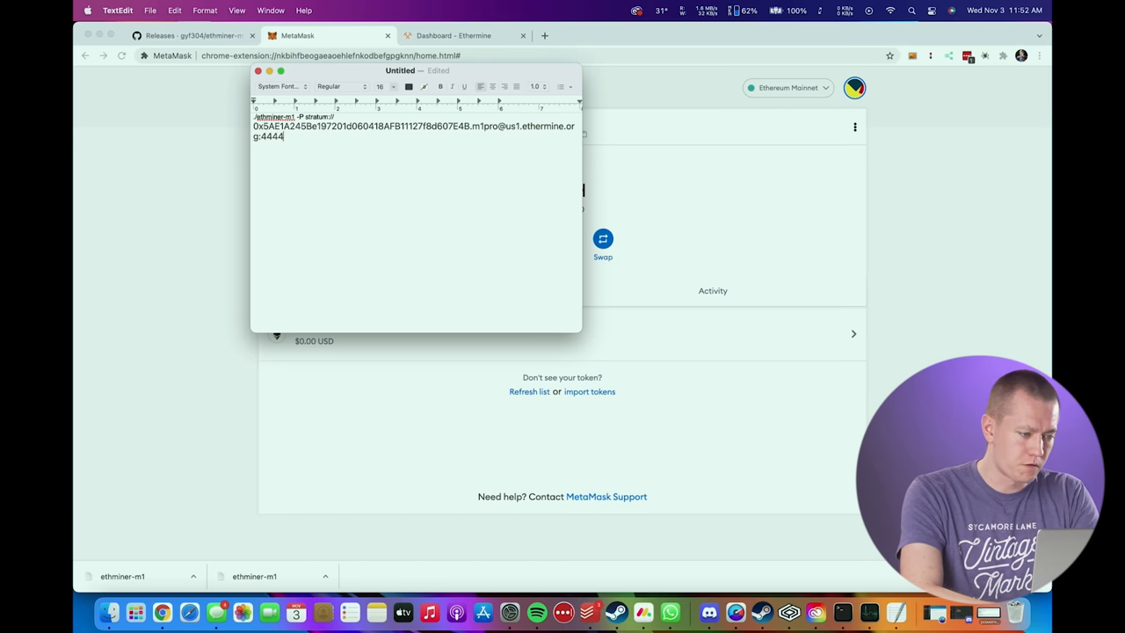
- Convert the document to plain text and begin saving it
left_click(205, 10)
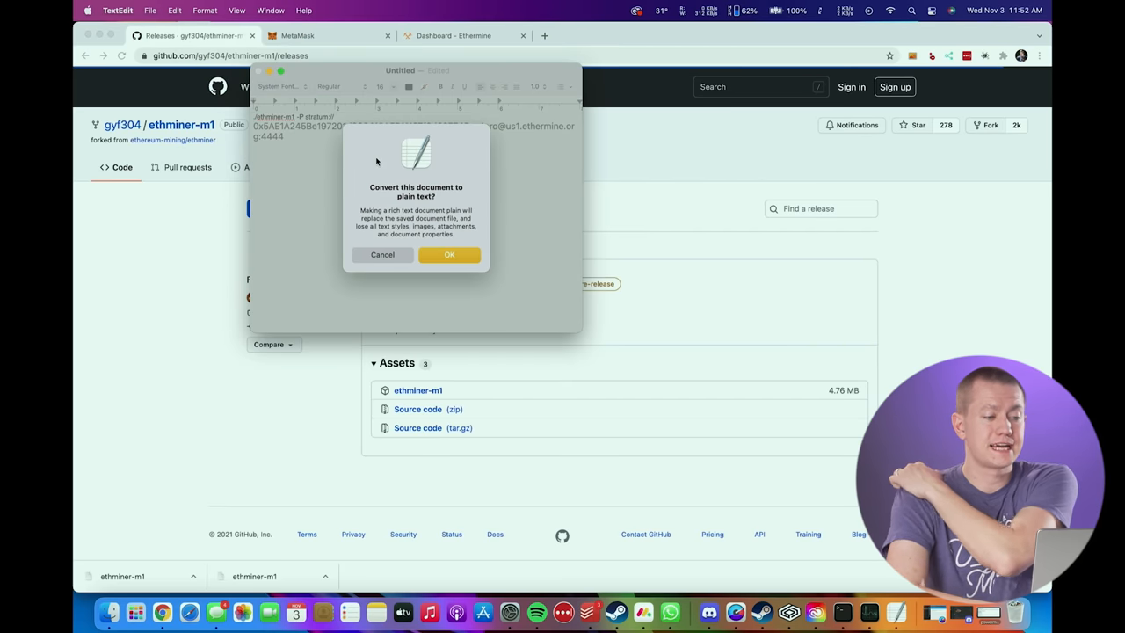
left_click(449, 254)
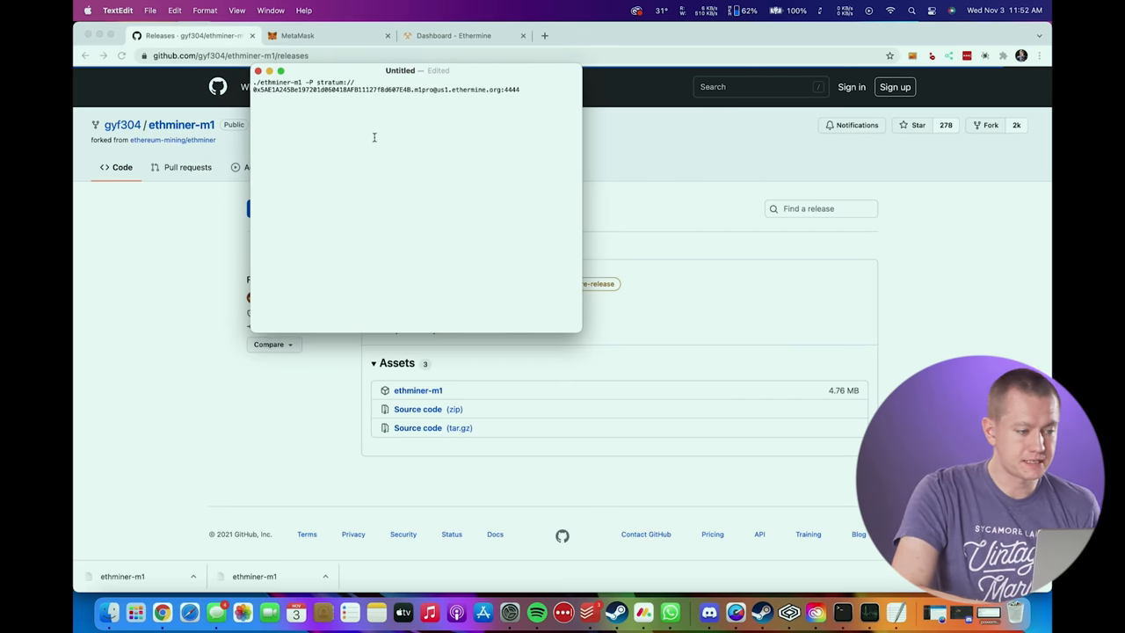
left_click(150, 10)
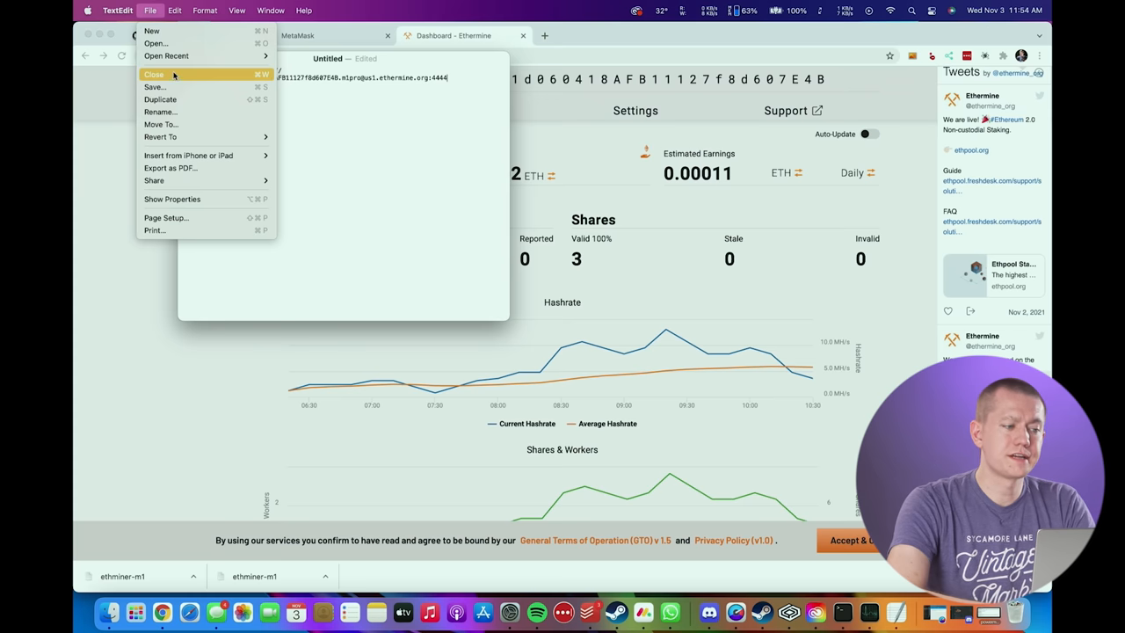
left_click(153, 87)
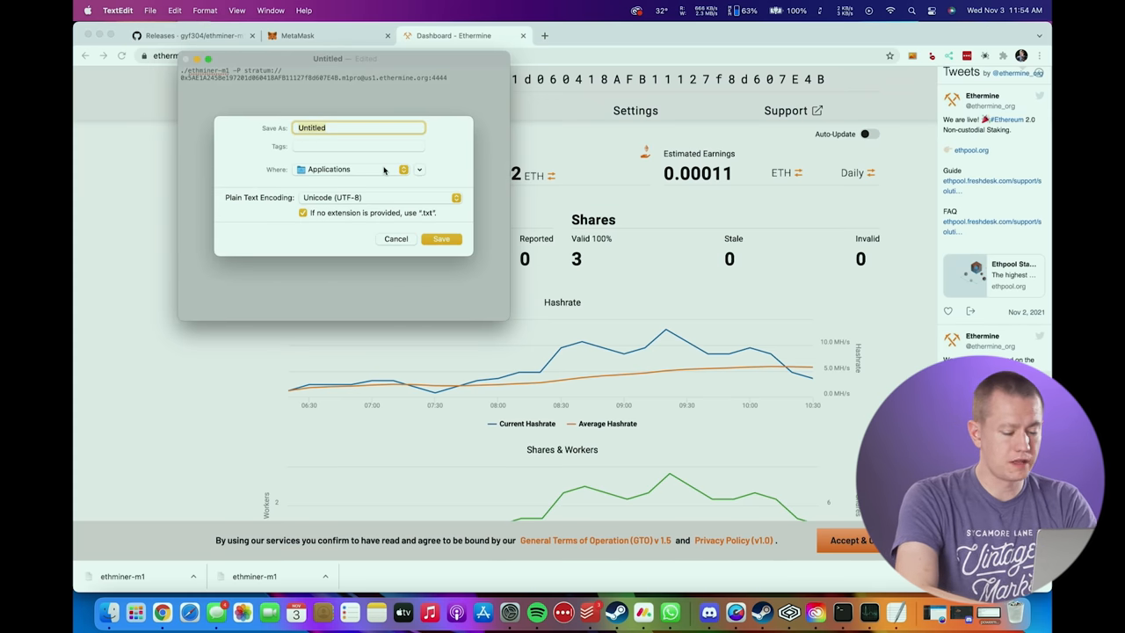
- Save the command as EthMining.sh in Applications and close the document
type("EthMining.sh")
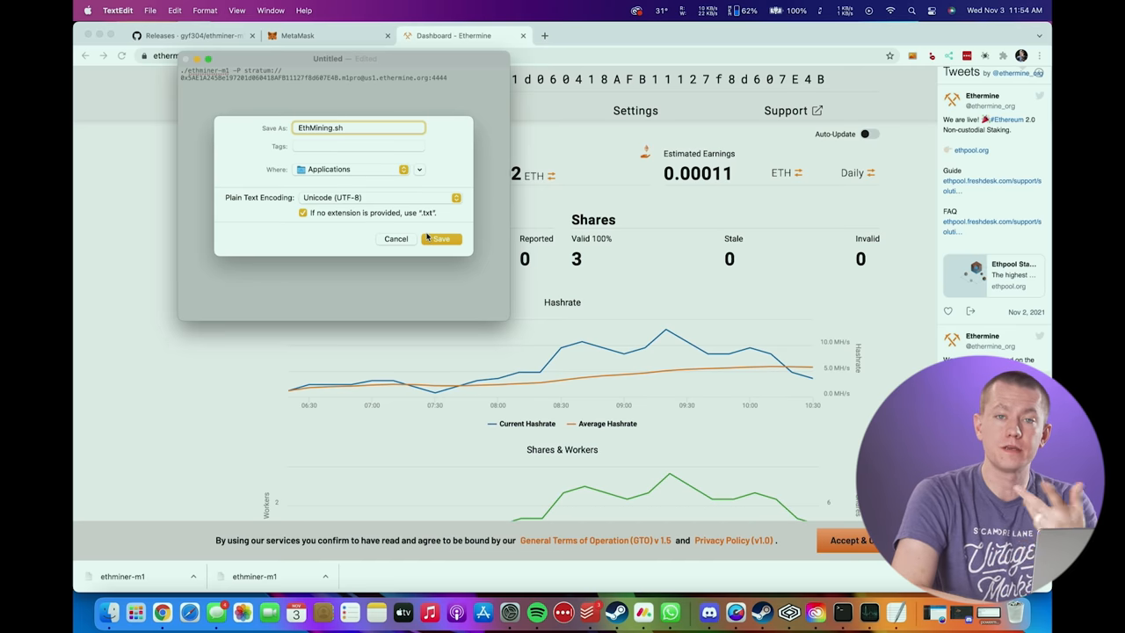
left_click(441, 239)
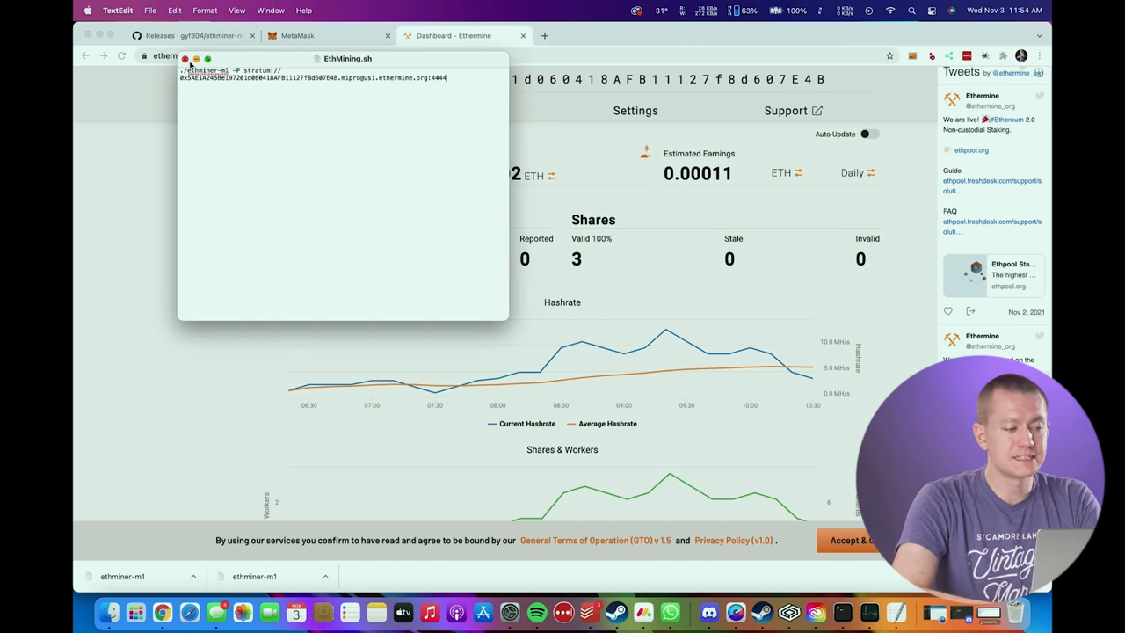
left_click(109, 612)
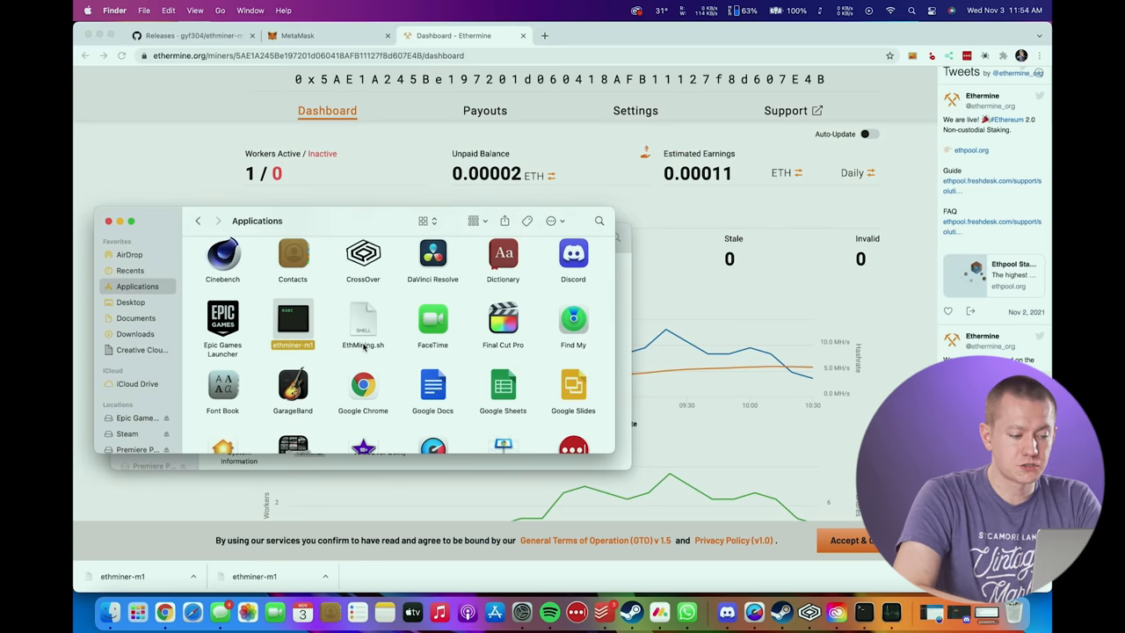
- Try opening EthMining.sh from the Applications folder
double_click(363, 320)
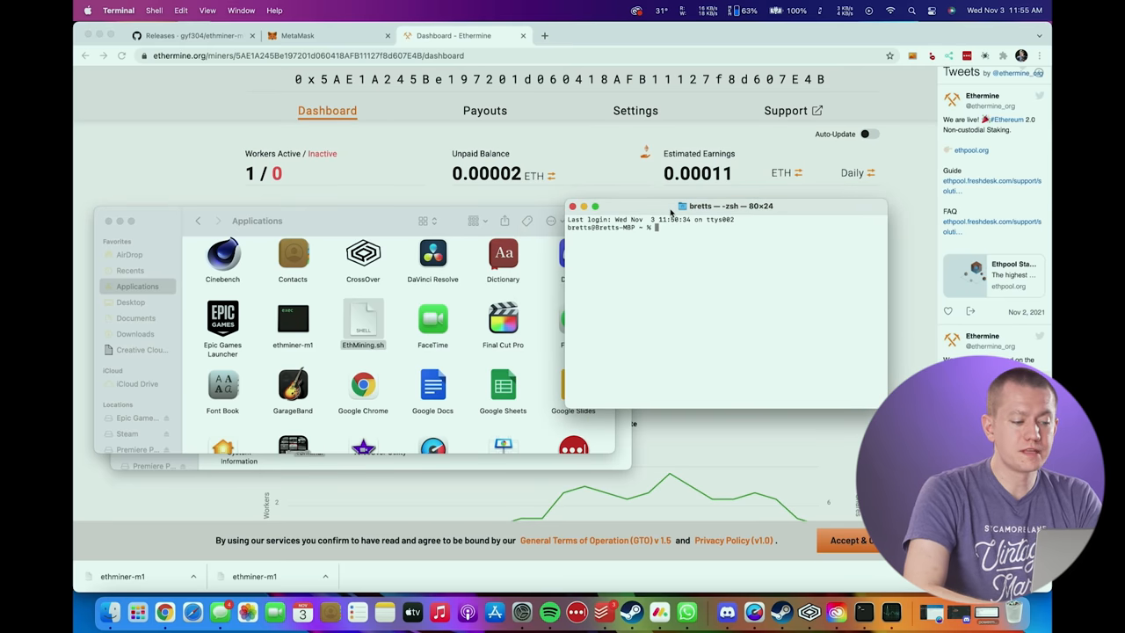
- In /applications, run chmod +x ethmining.sh and launch ./ethmining.sh
type("cd")
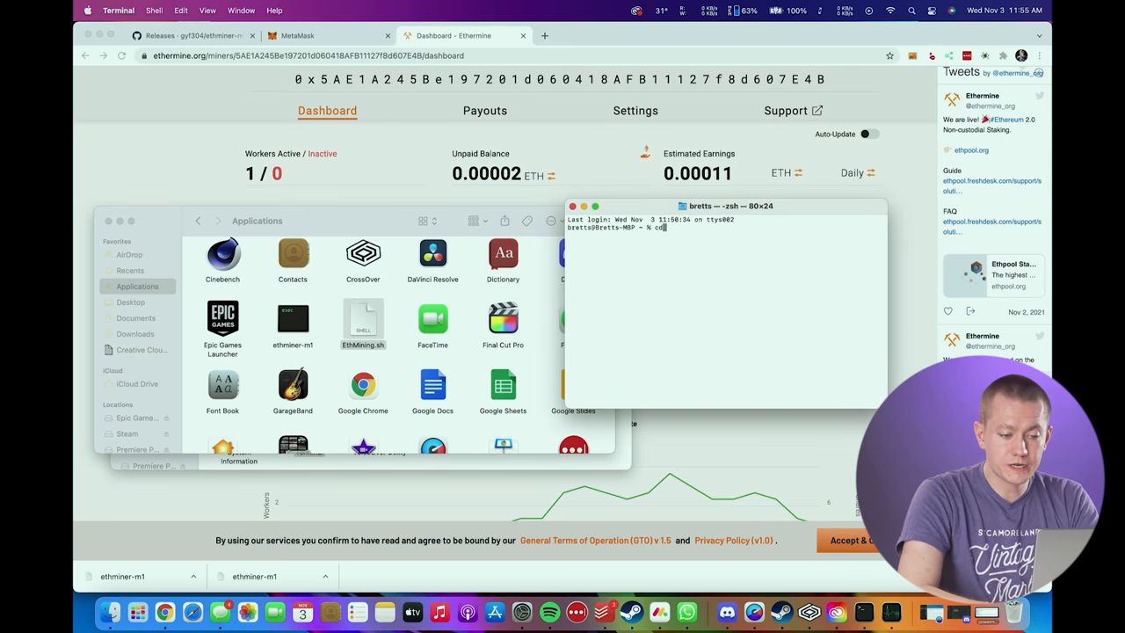
type("/applications")
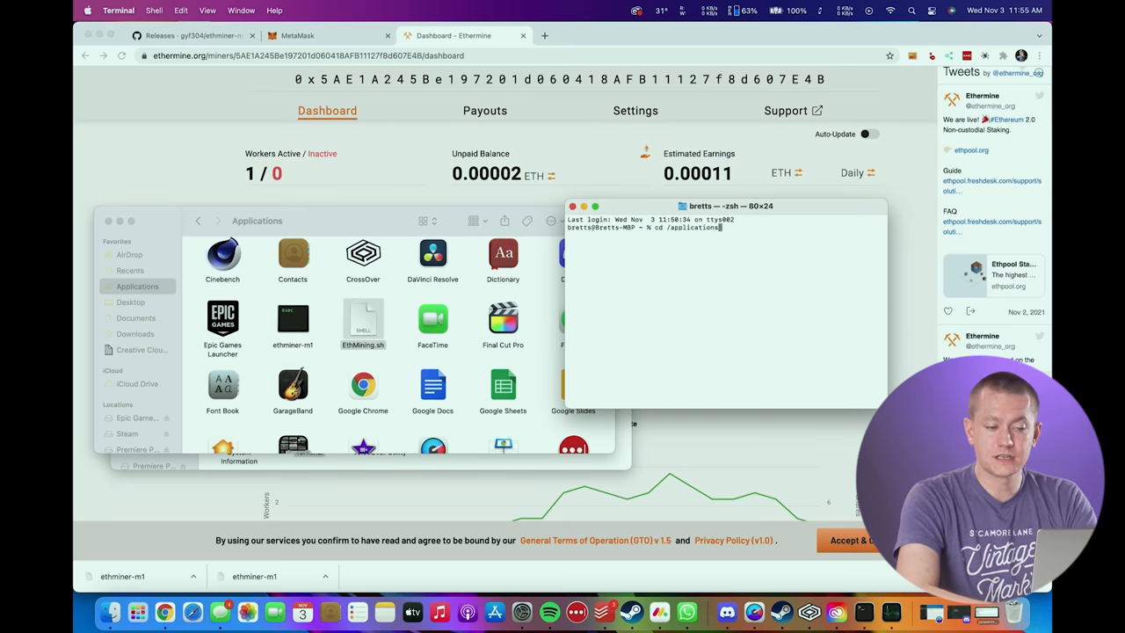
key("Return")
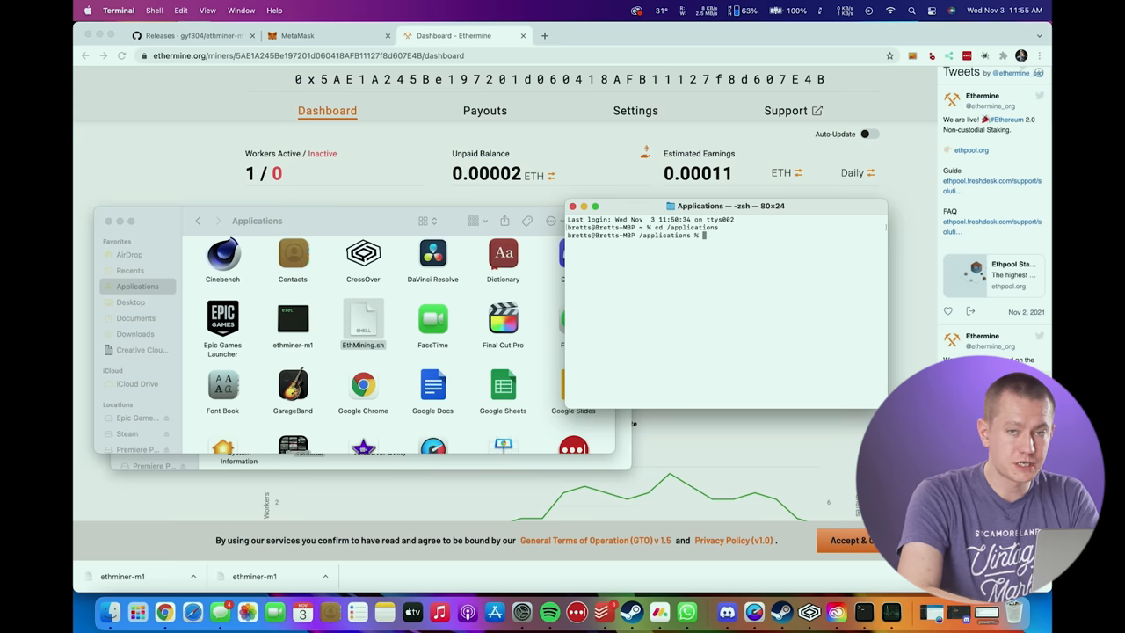
type("chmod")
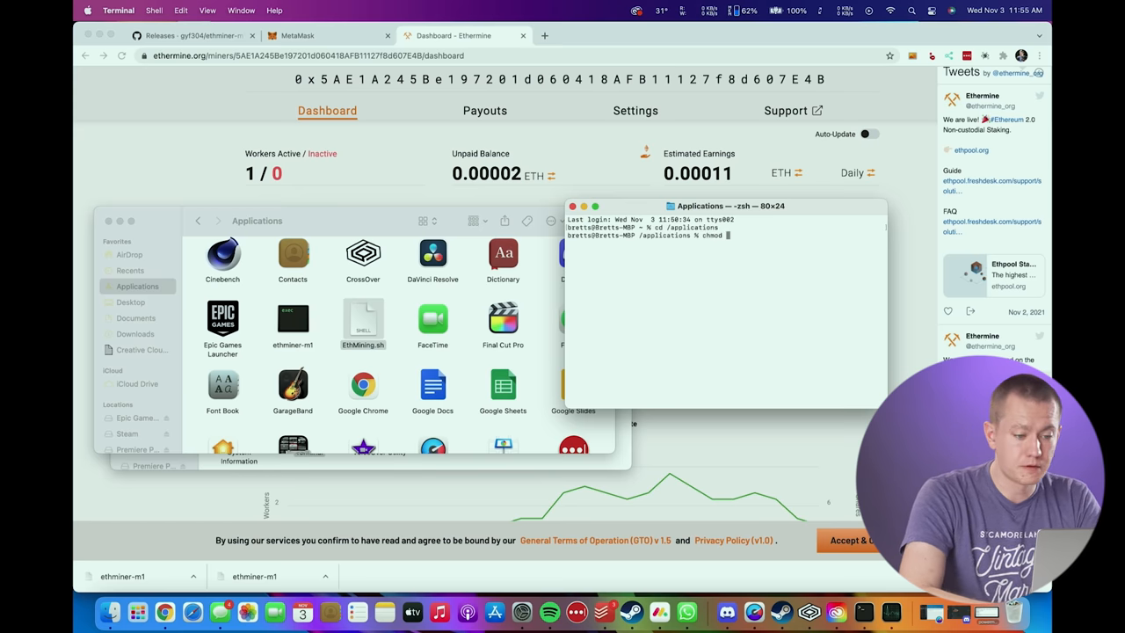
type("+x eth")
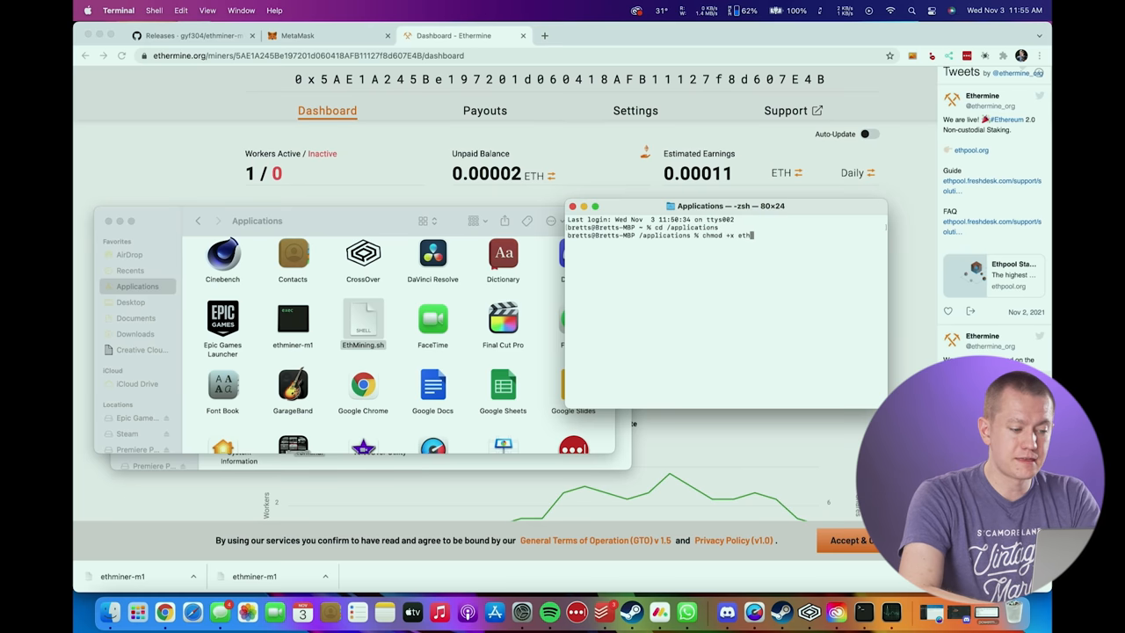
key("Return")
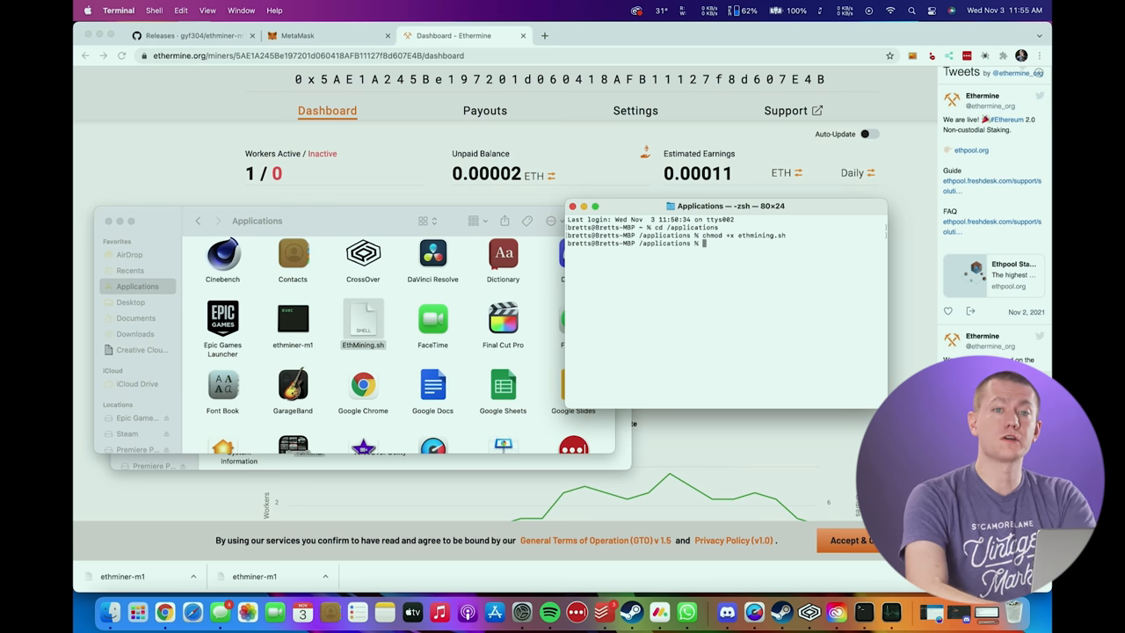
type("./")
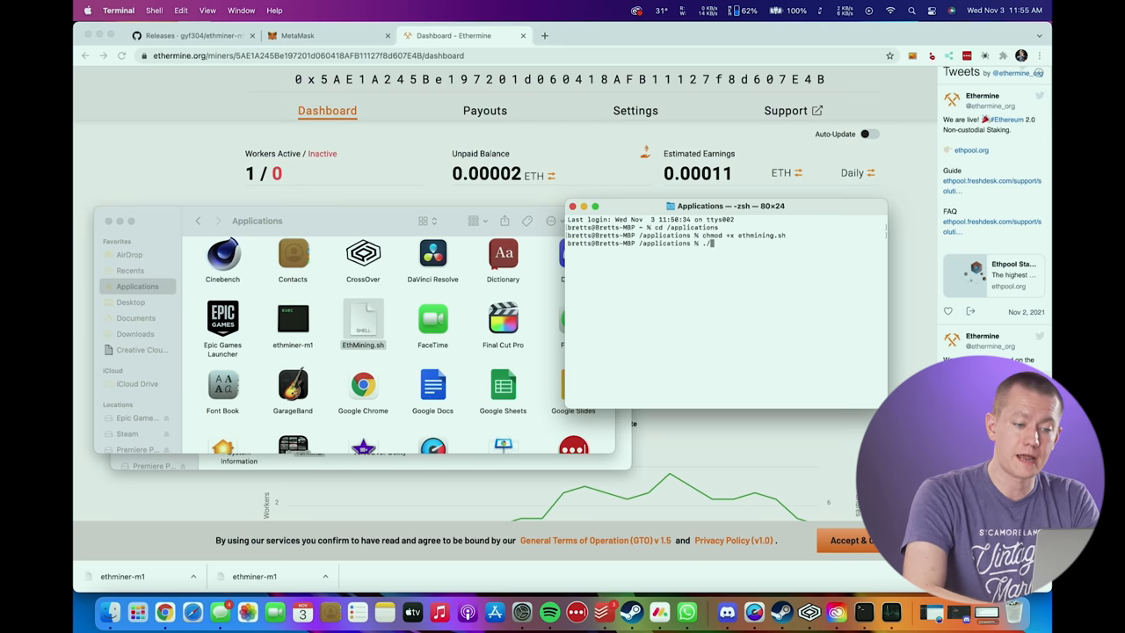
type("ethmining")
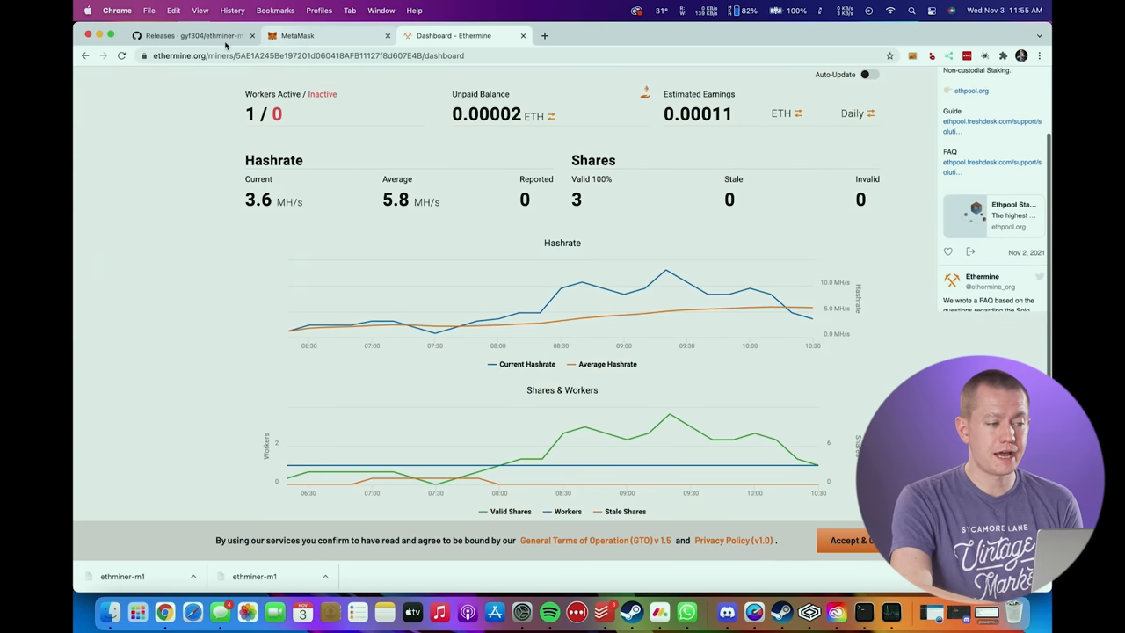
- Check the ethminer-m1 GitHub release, MetaMask wallet and Ethermine dashboard tabs
left_click(189, 36)
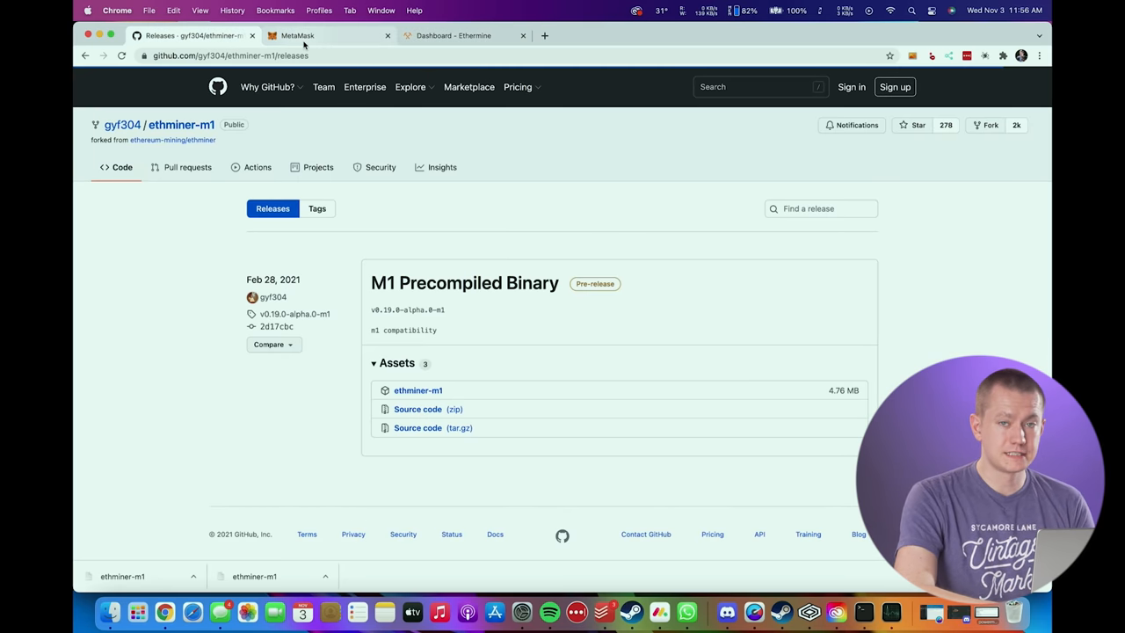
left_click(325, 35)
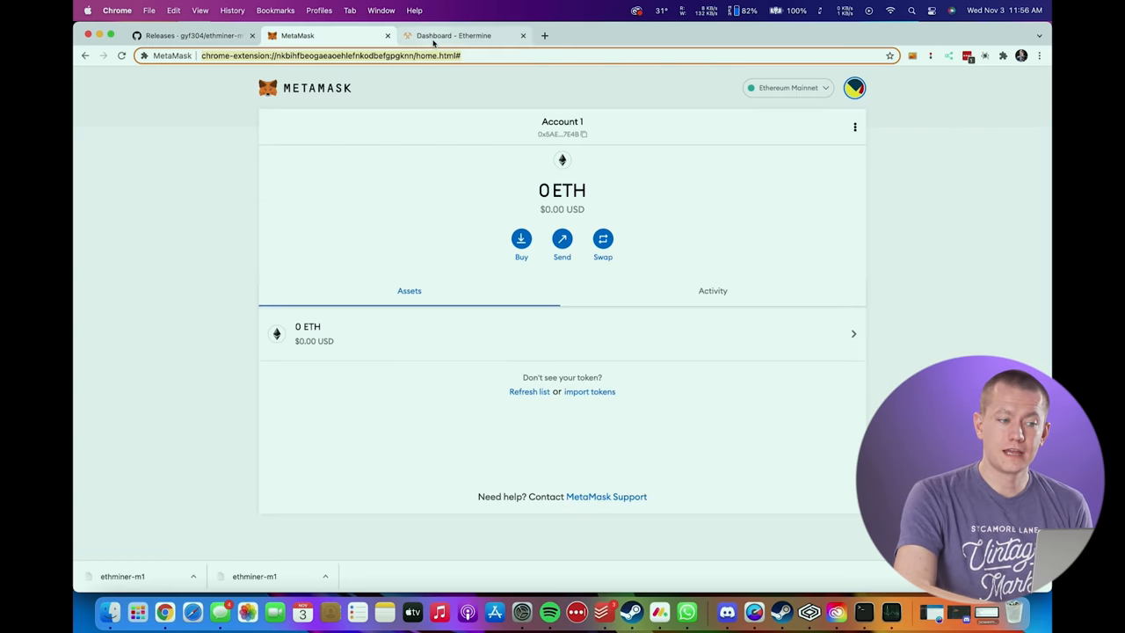
left_click(453, 35)
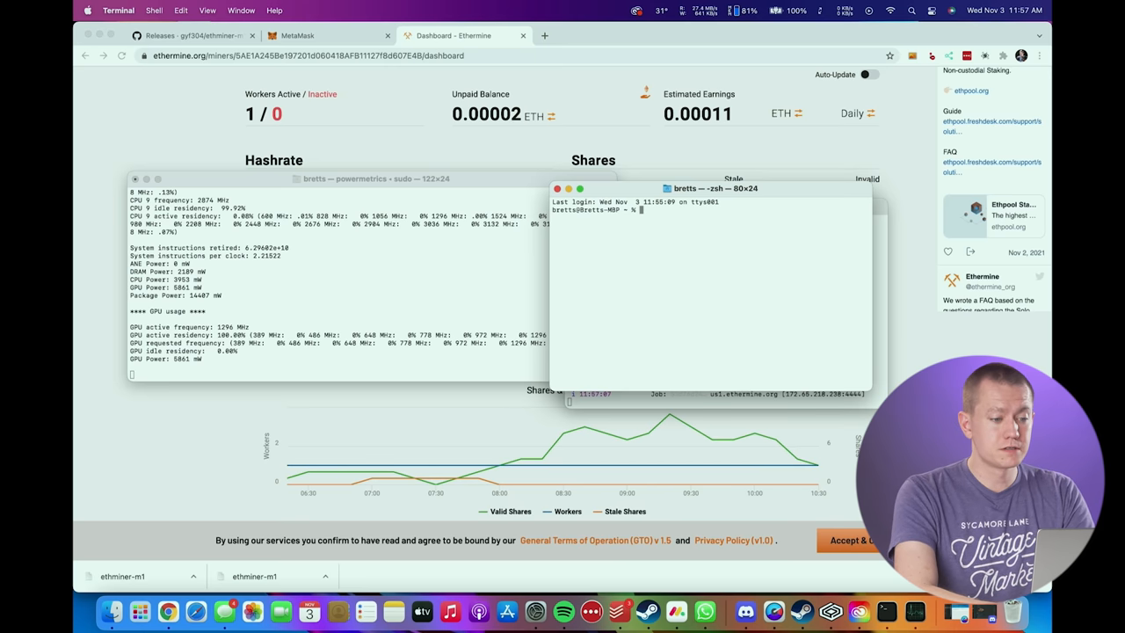
- Start a second sudo /usr/bin/powermetrics readout and move its window aside
type("sudo /usr/bin/")
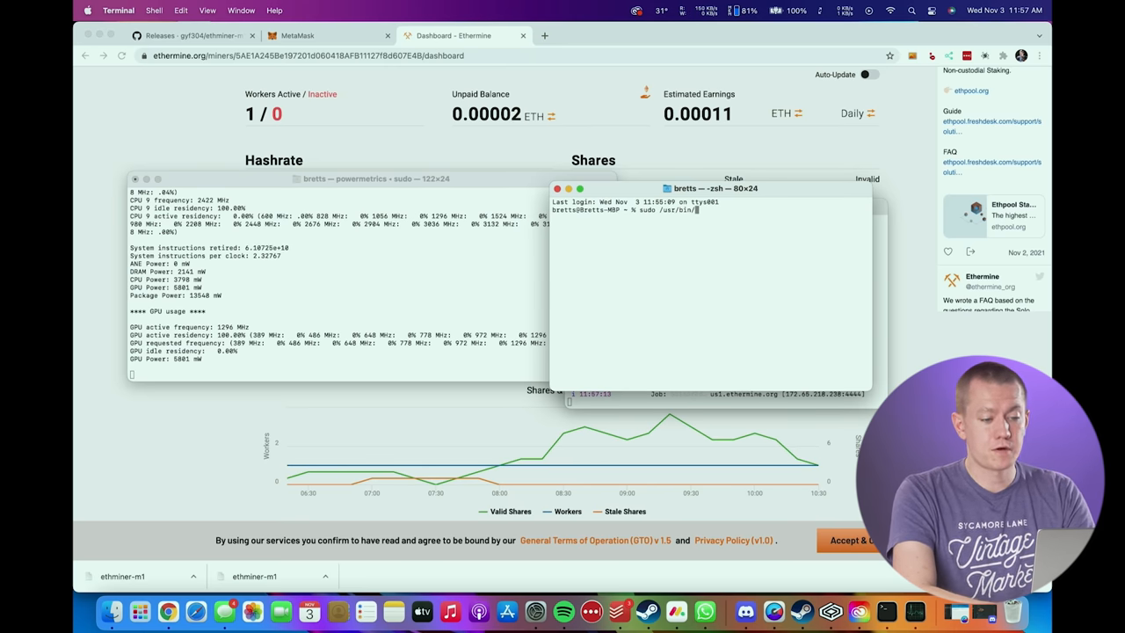
key("Return")
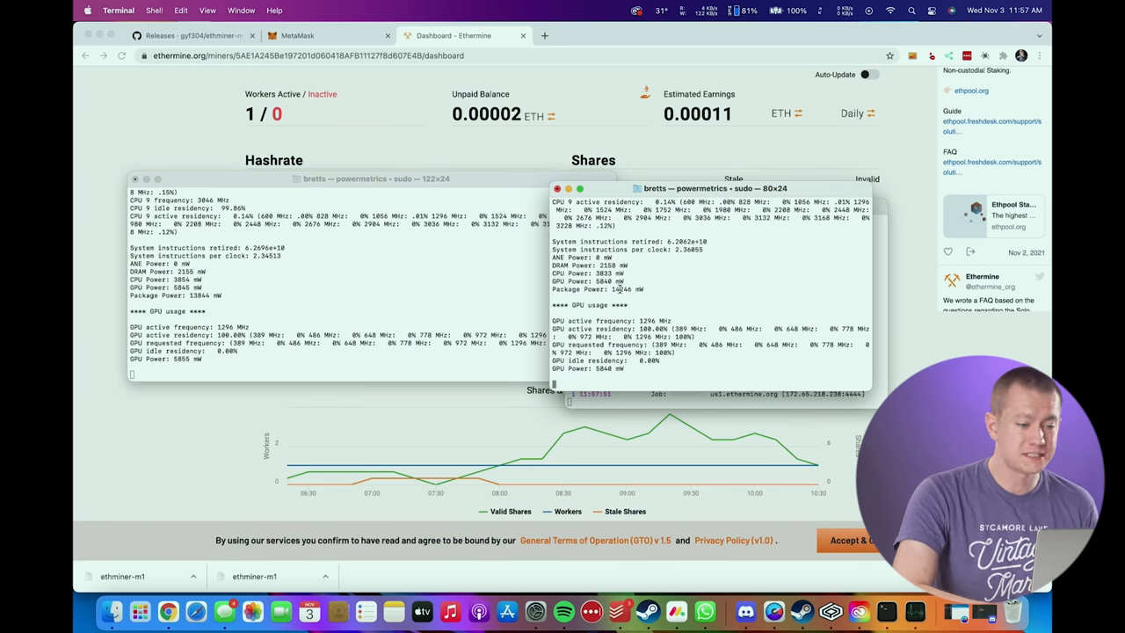
left_click_drag(708, 188, 593, 187)
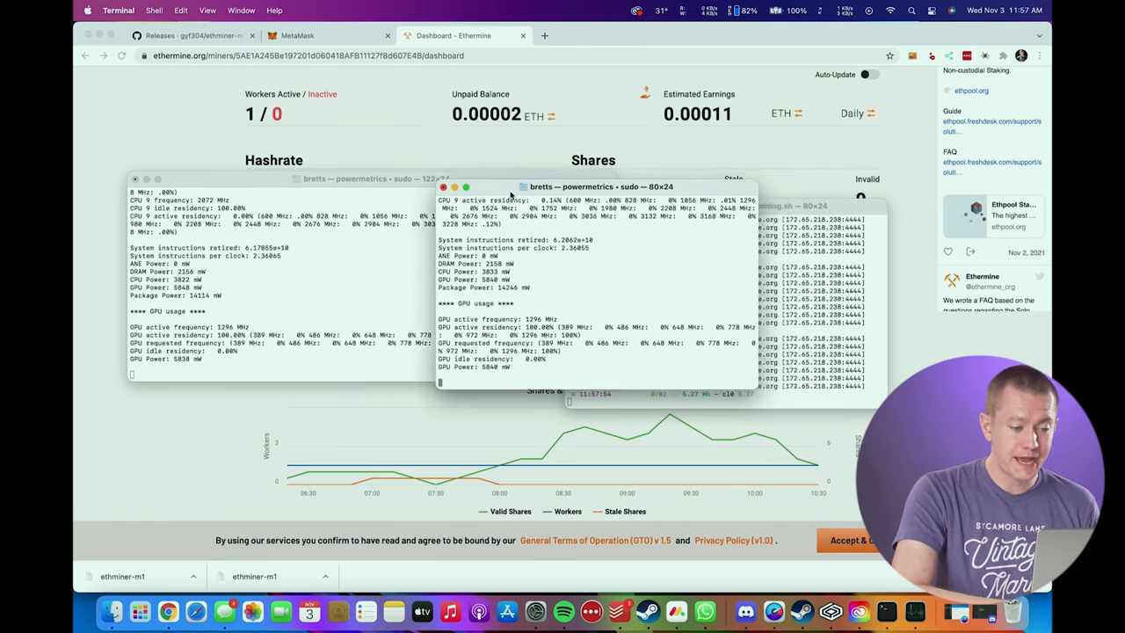
- Close the ethmining.sh miner window, terminating its running processes
left_click(572, 36)
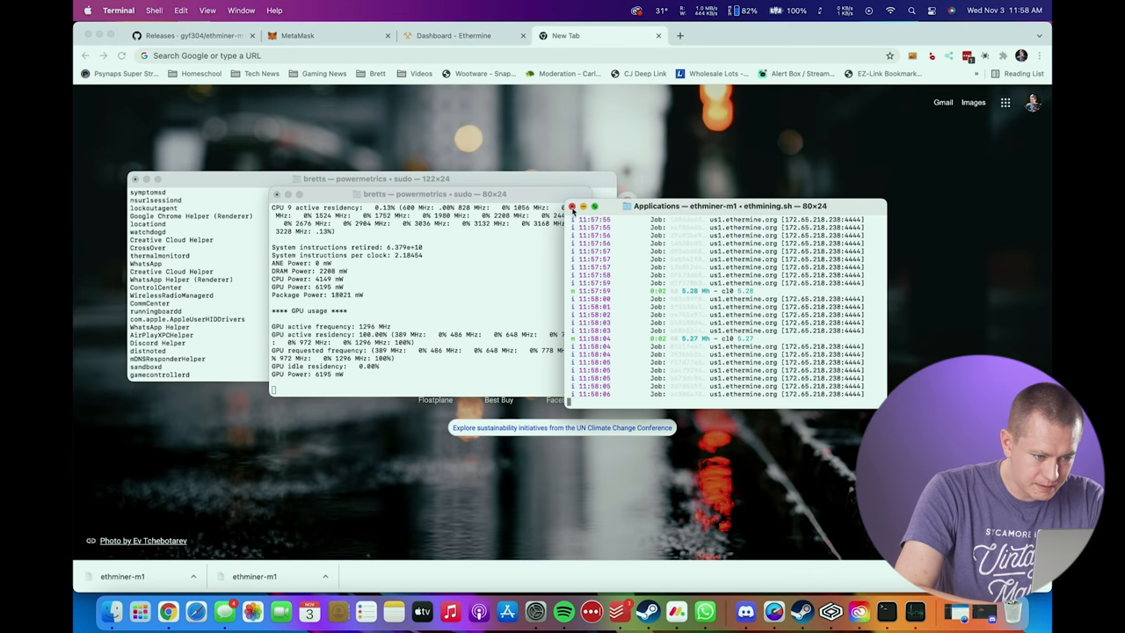
left_click(573, 205)
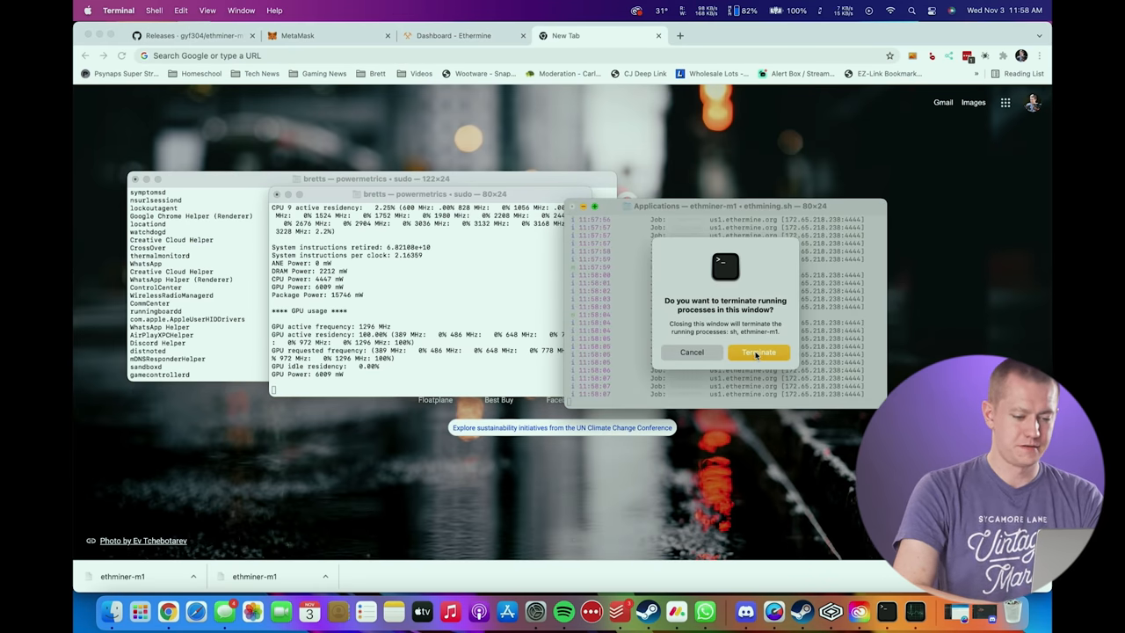
left_click(758, 352)
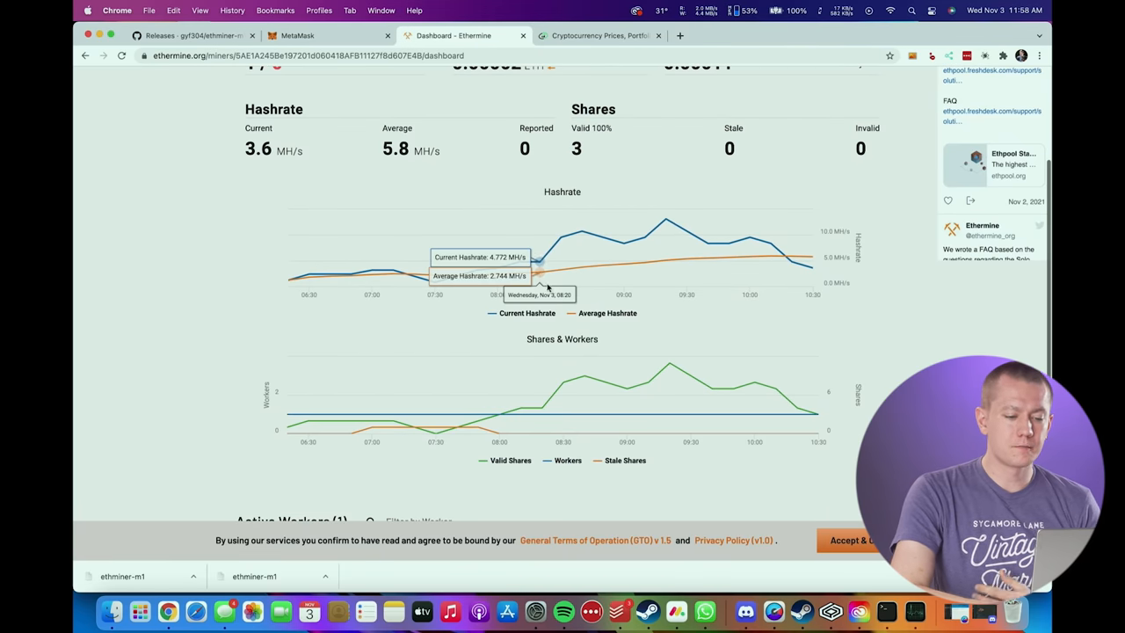
mouse_move(396, 149)
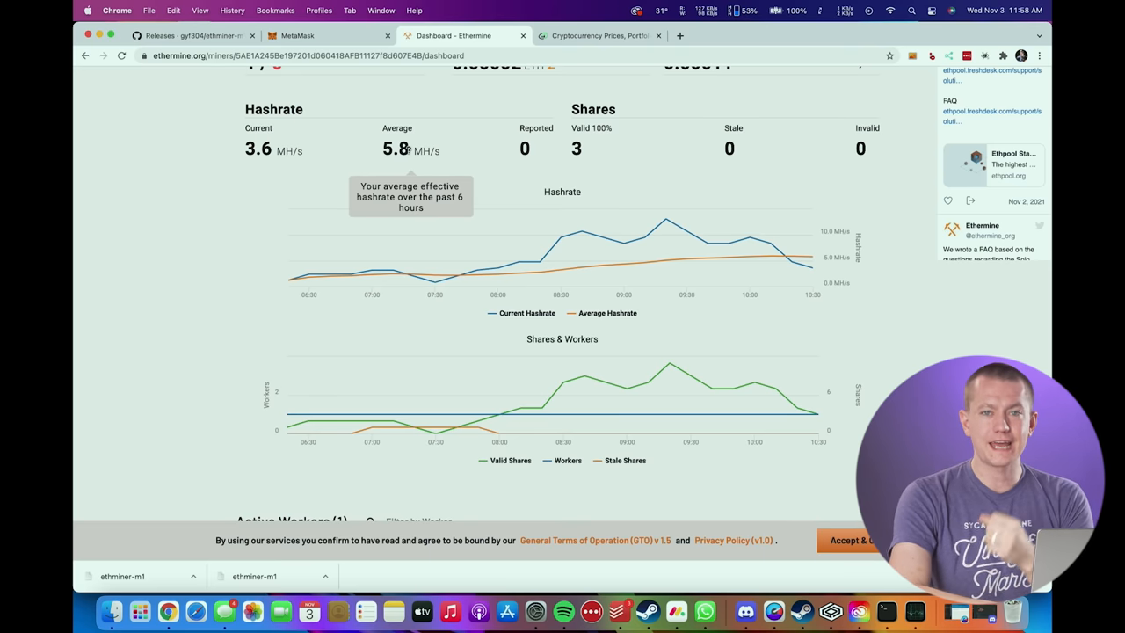
- Switch from the Ethermine dashboard to the CryptoCompare mining profitability calculator
left_click(598, 35)
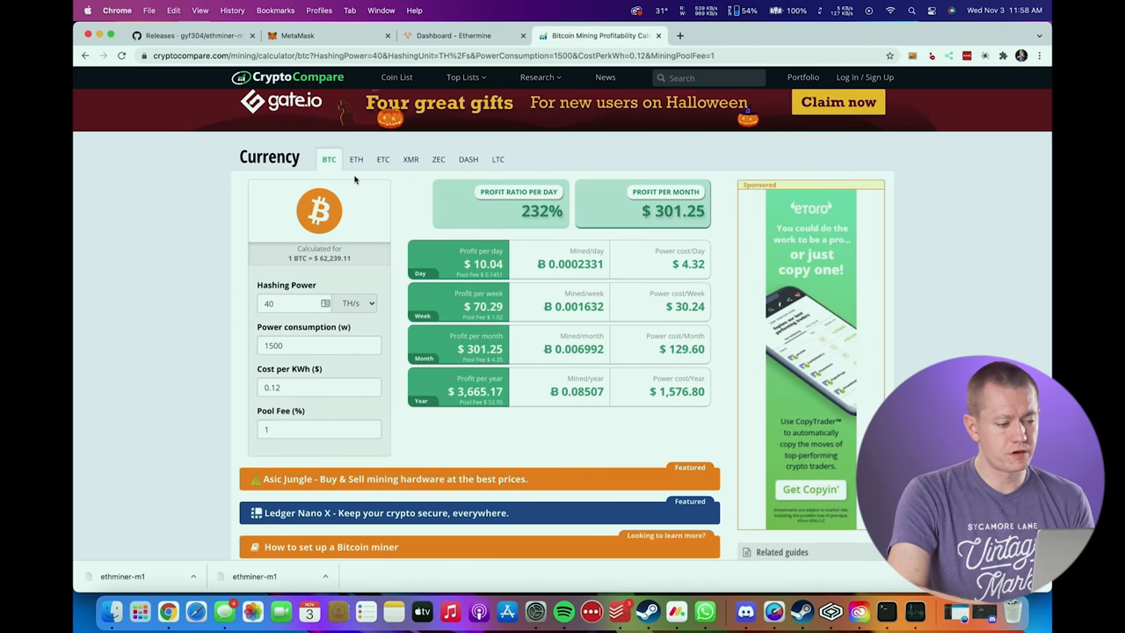
- Set the calculator to Ethereum with 5.8 MH/s hashing power
left_click(356, 159)
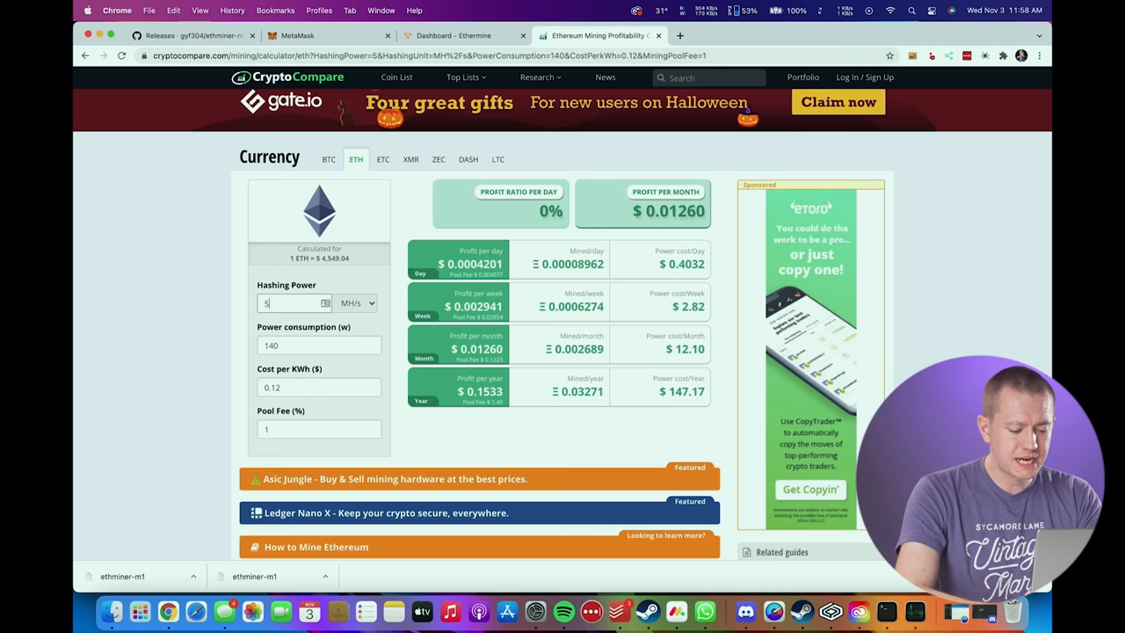
type("5.8")
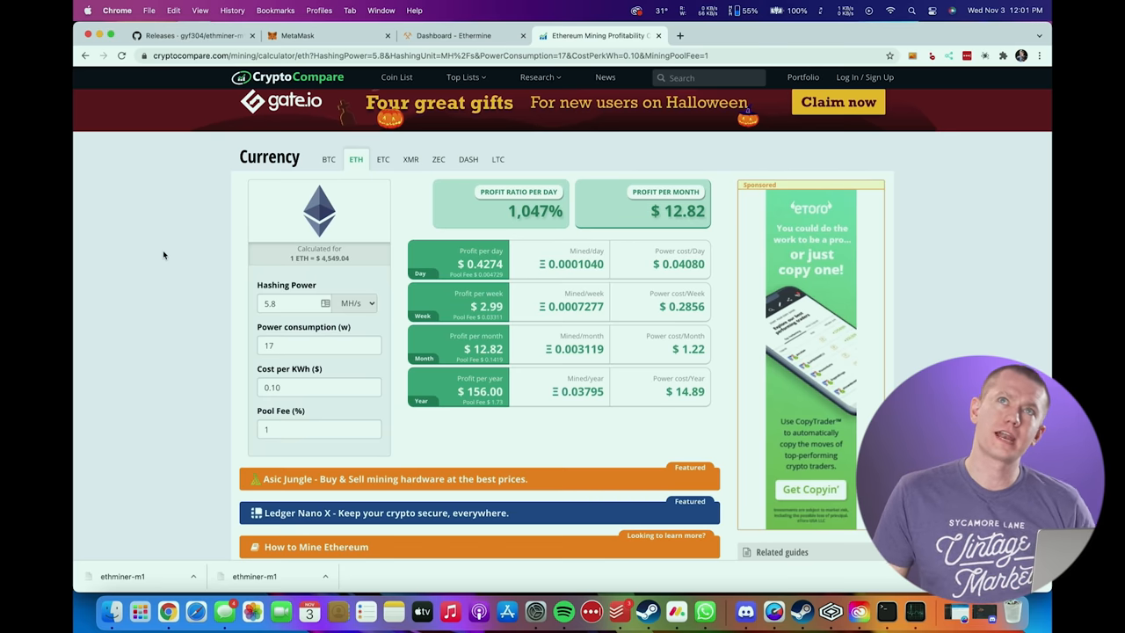
scroll("down", 3)
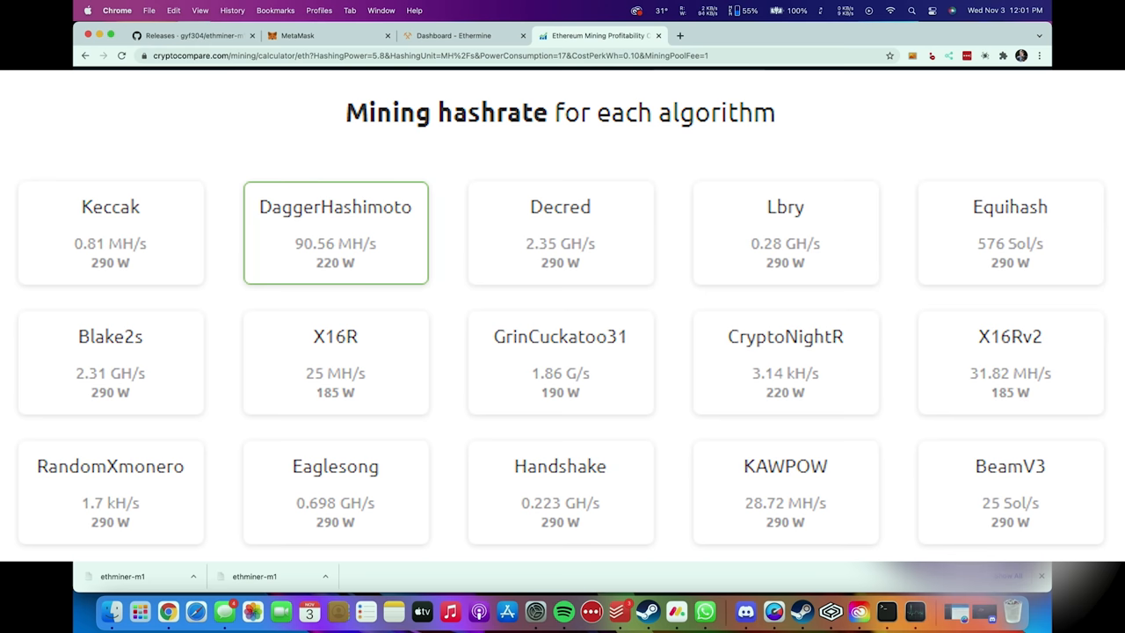
scroll("up", 3)
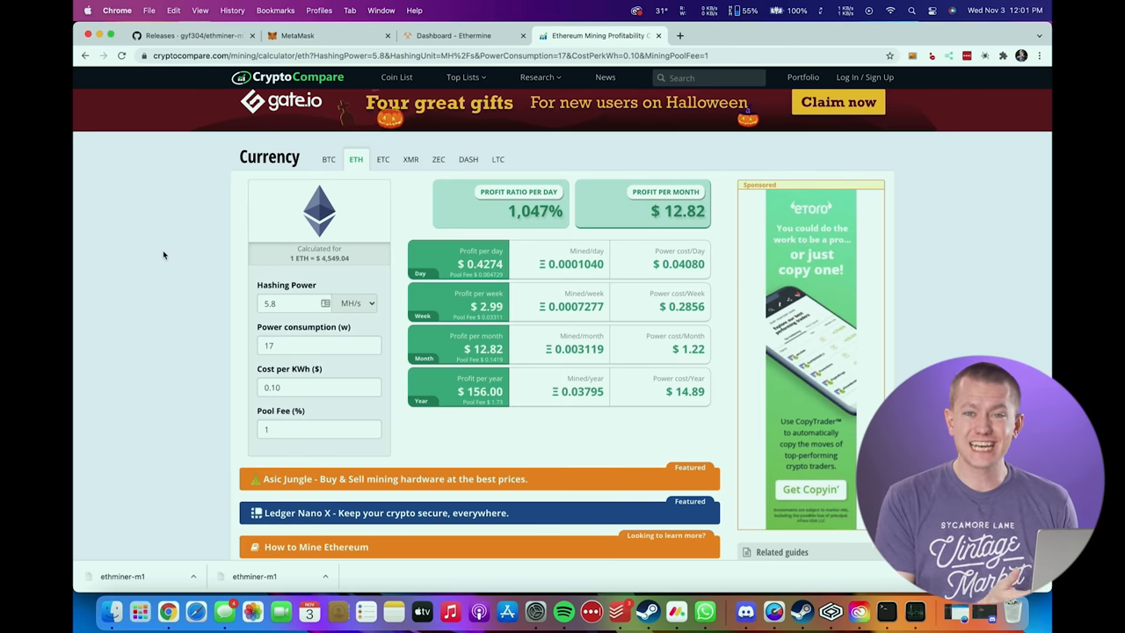